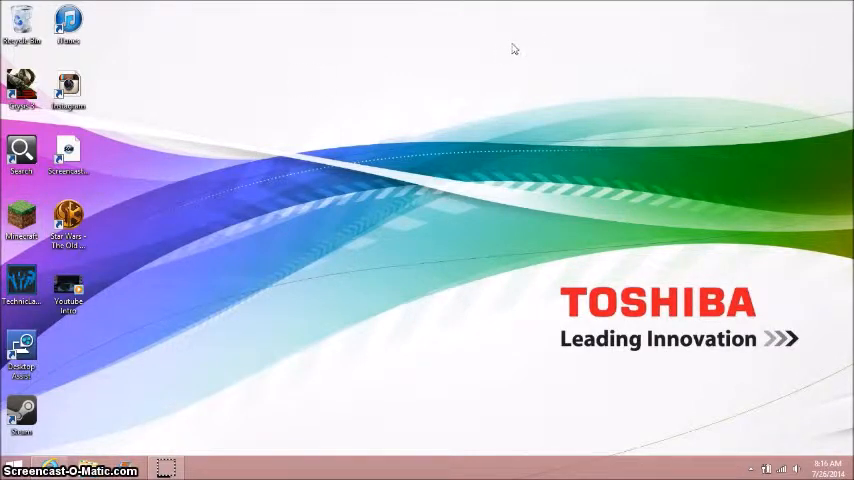
pyautogui.moveTo(500, 34)
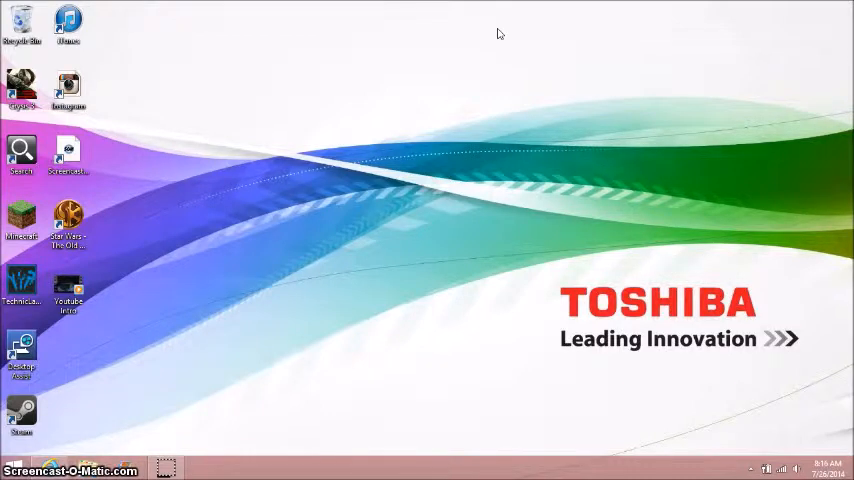
pyautogui.moveTo(108, 120)
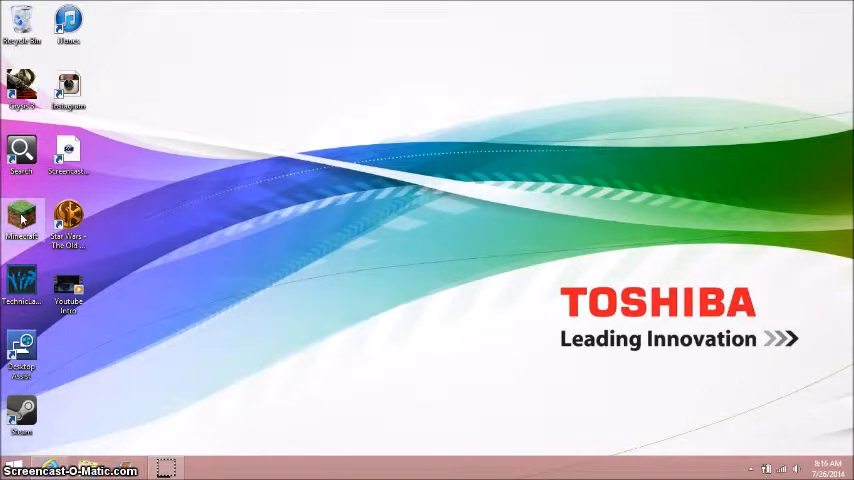
# - Start the Minecraft Launcher from the desktop and hit Play on the selected profile
pyautogui.doubleClick(22, 218)
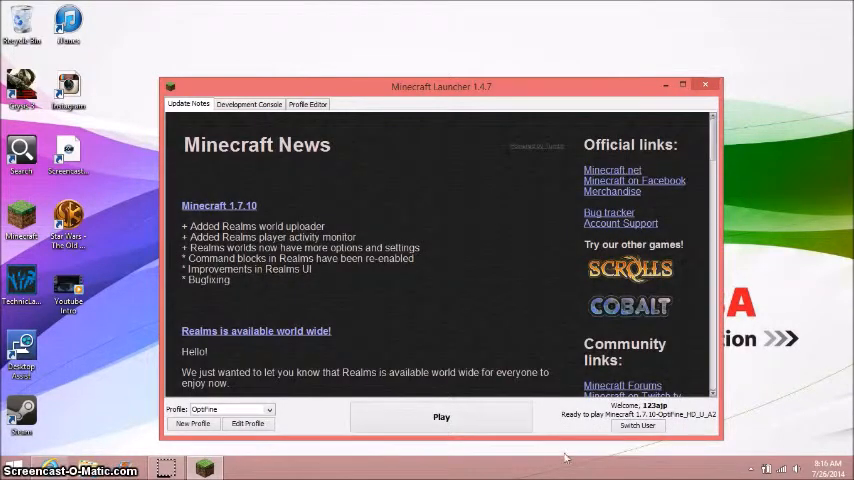
pyautogui.click(440, 416)
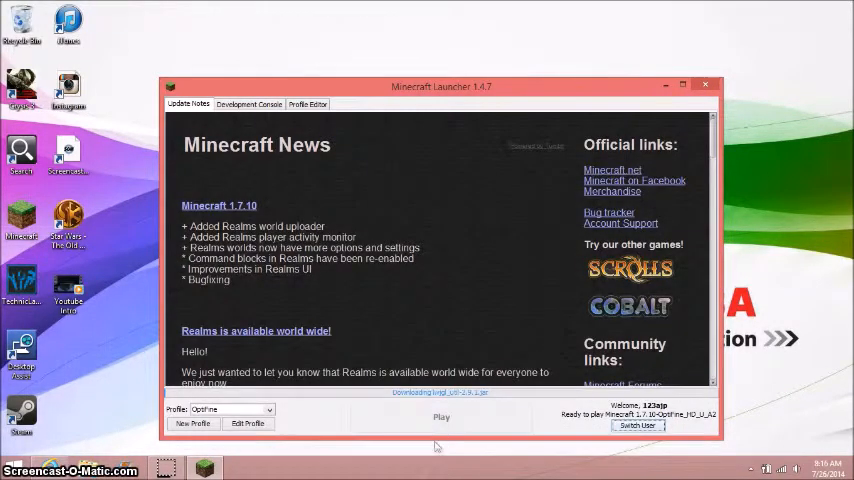
pyautogui.click(706, 84)
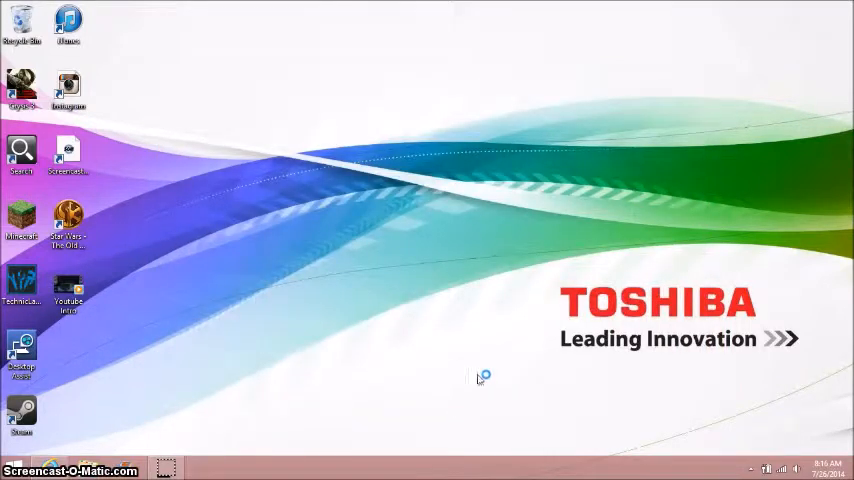
# - From the Minecraft 1.7.10 title screen, go through Options to the Resource Packs screen
pyautogui.doubleClick(20, 218)
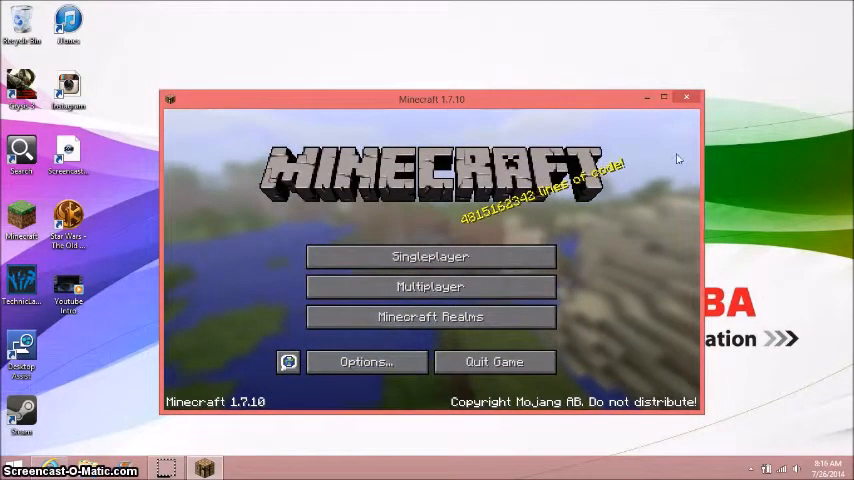
pyautogui.click(366, 360)
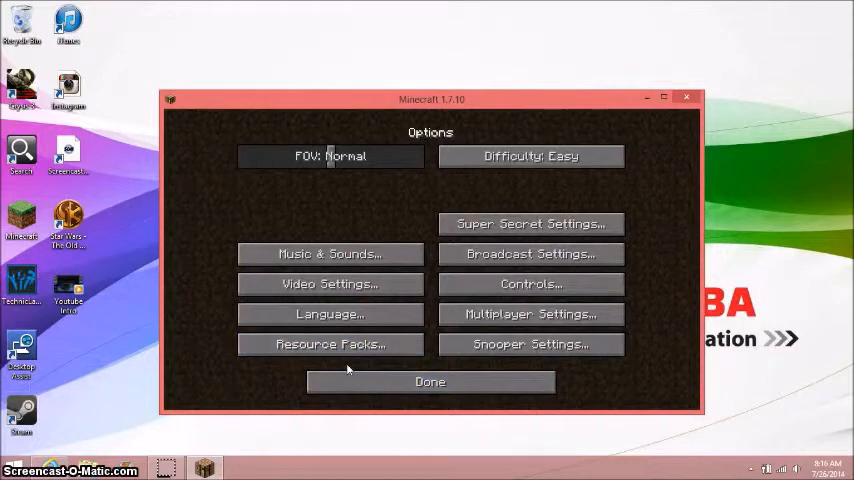
pyautogui.click(330, 344)
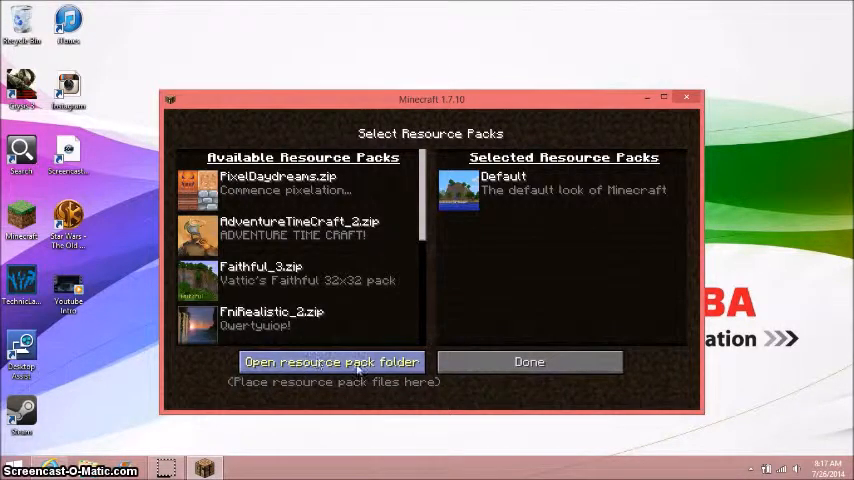
pyautogui.moveTo(290, 370)
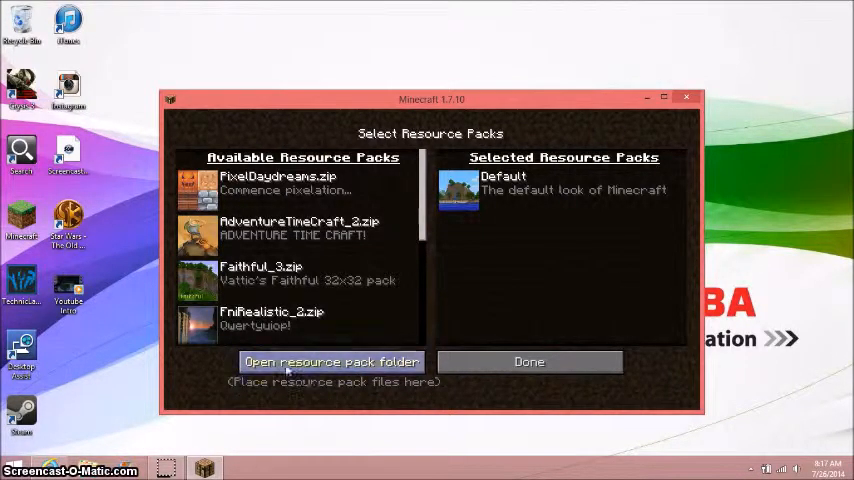
# - Use 'Open resource pack folder' to show the resourcepacks folder in File Explorer
pyautogui.click(330, 362)
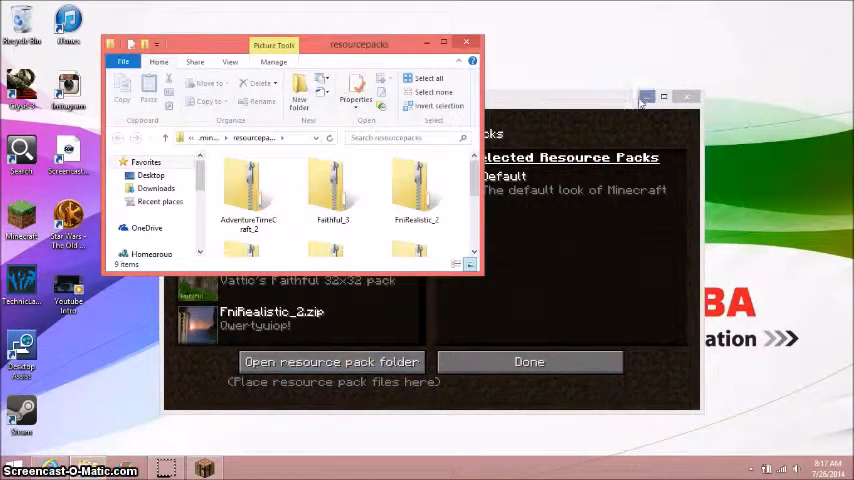
pyautogui.click(688, 96)
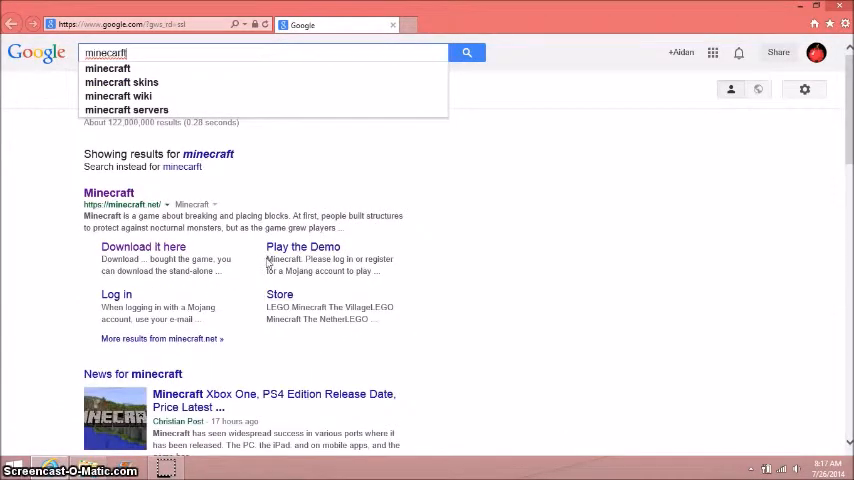
# - Search Google for the 'minecraft resource packs' suggestion and view the results
pyautogui.write('r')
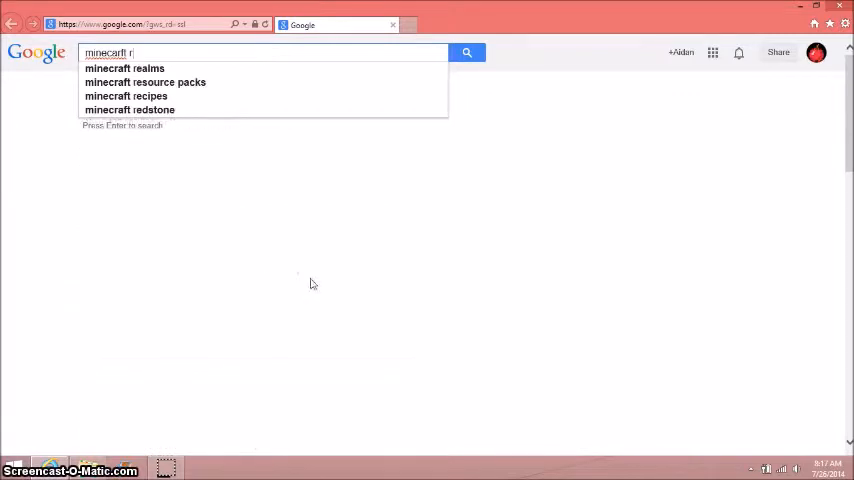
pyautogui.click(144, 82)
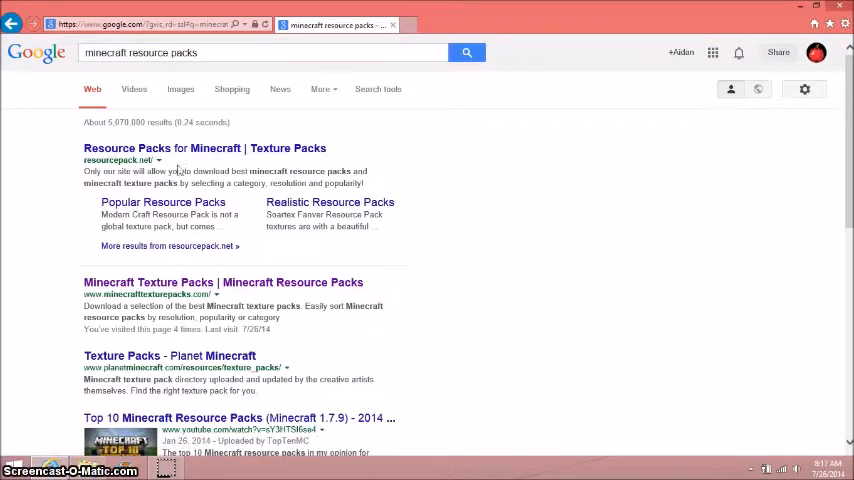
pyautogui.moveTo(334, 344)
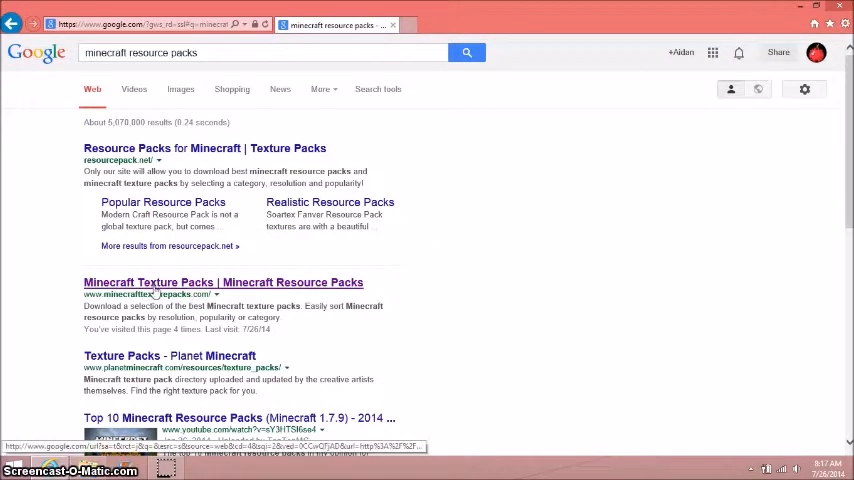
# - Go to the Minecraft Texture Packs site and skim its home pack listing
pyautogui.click(222, 282)
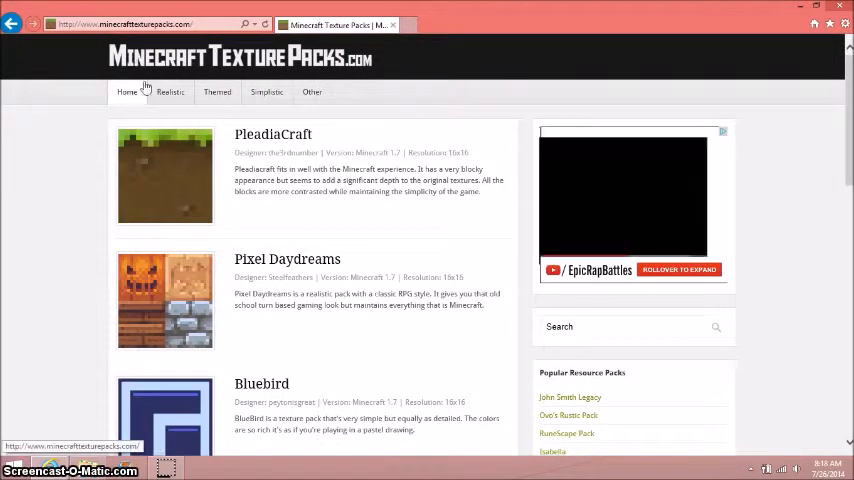
pyautogui.scroll(-3)
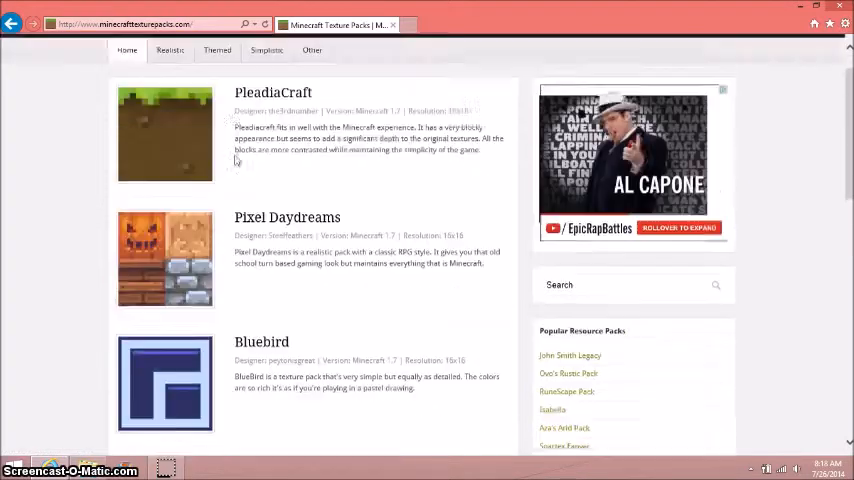
pyautogui.scroll(3)
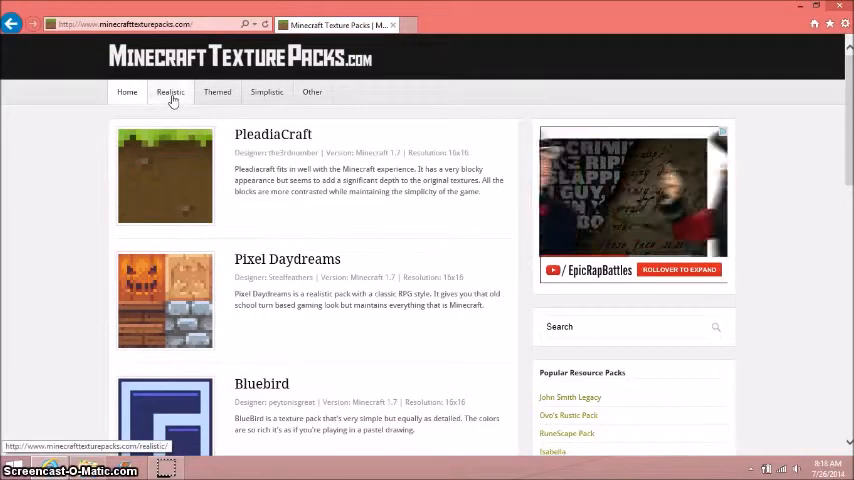
# - Browse the Realistic, Themed and Simplistic categories, then return to the Home listing
pyautogui.click(170, 92)
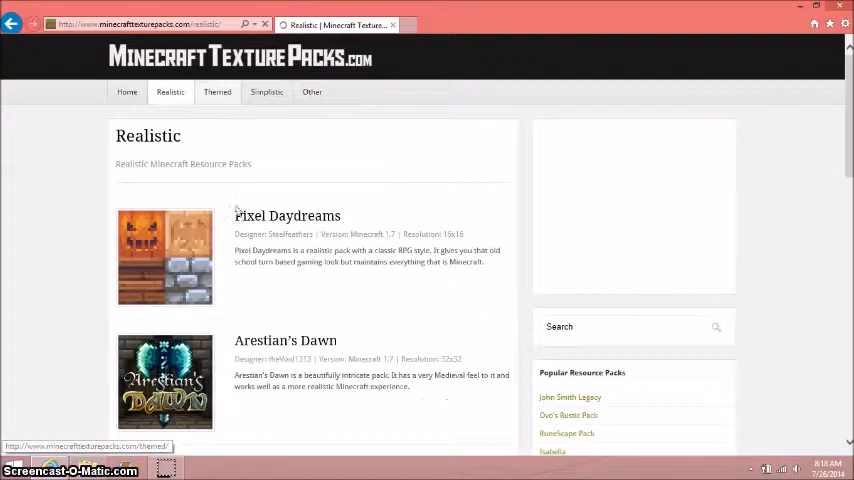
pyautogui.click(216, 92)
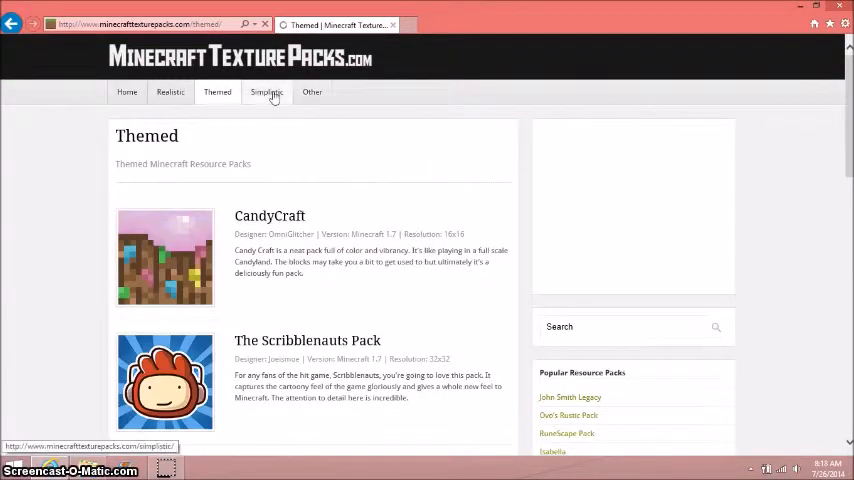
pyautogui.click(268, 92)
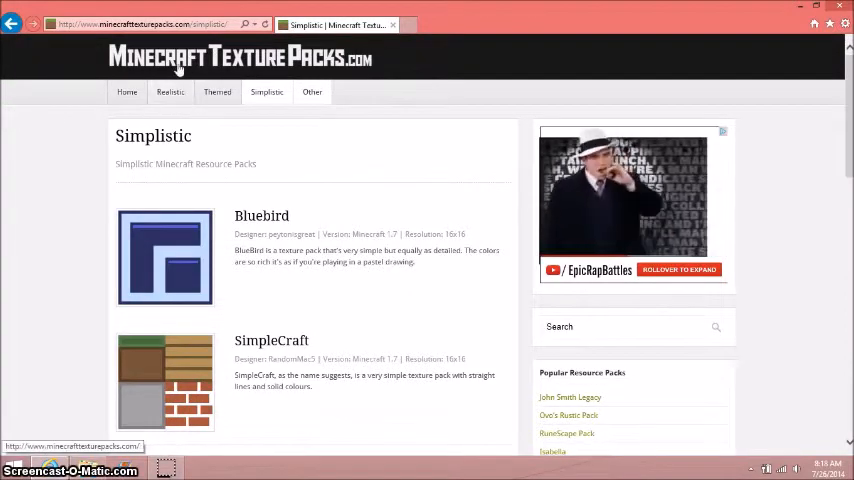
pyautogui.click(128, 92)
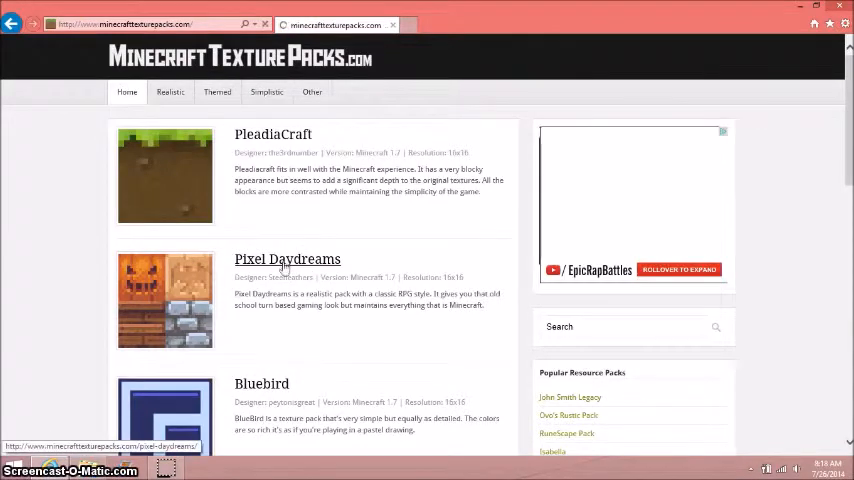
# - Open the Pixel Daydreams pack page and scroll past the screenshots to its Preview, Download and Forum buttons
pyautogui.click(288, 260)
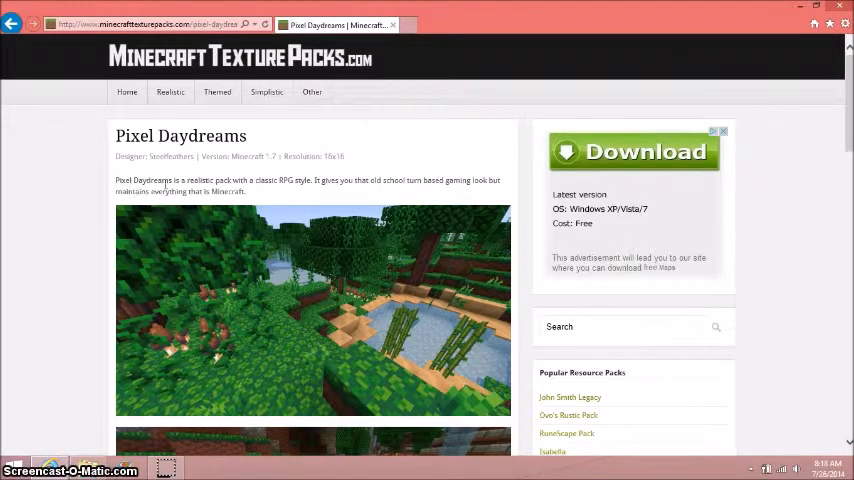
pyautogui.moveTo(252, 190)
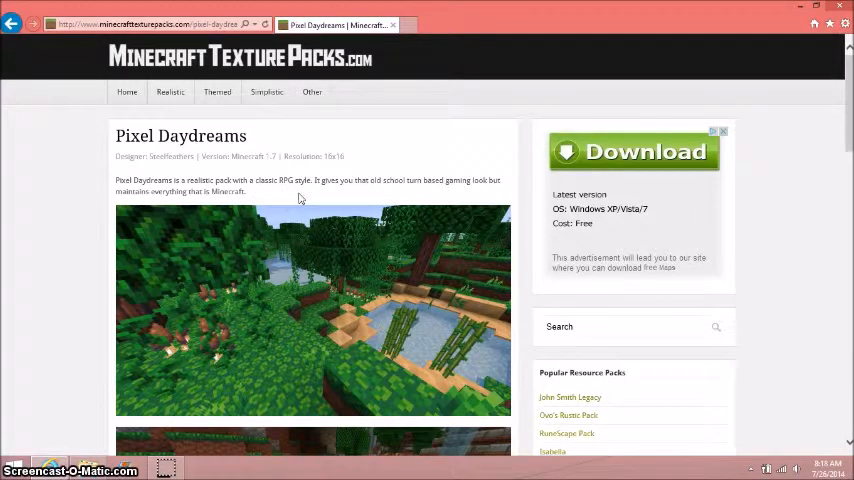
pyautogui.moveTo(418, 244)
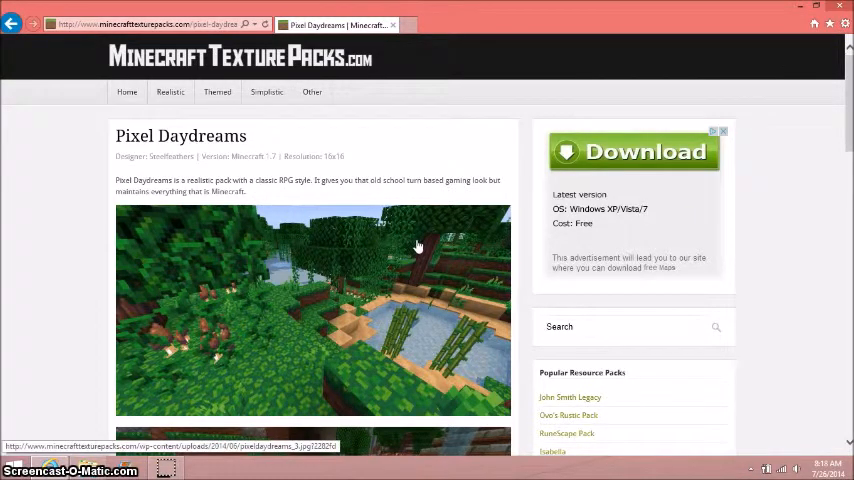
pyautogui.moveTo(392, 296)
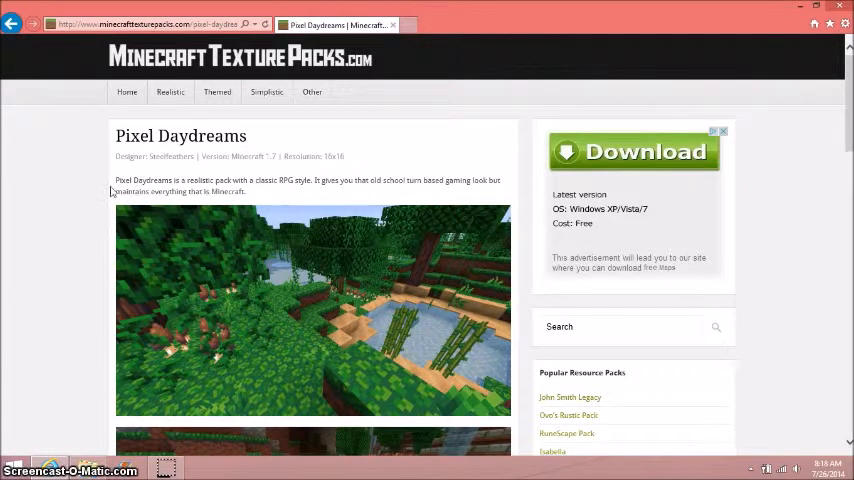
pyautogui.moveTo(122, 176)
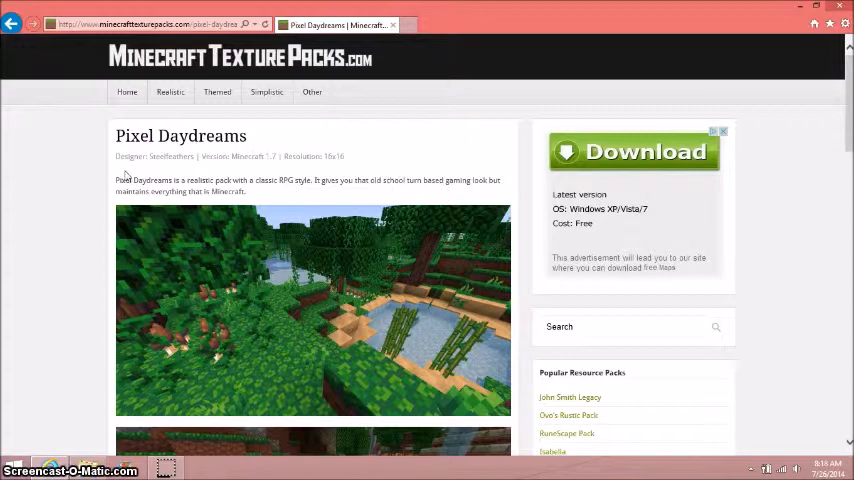
pyautogui.moveTo(250, 168)
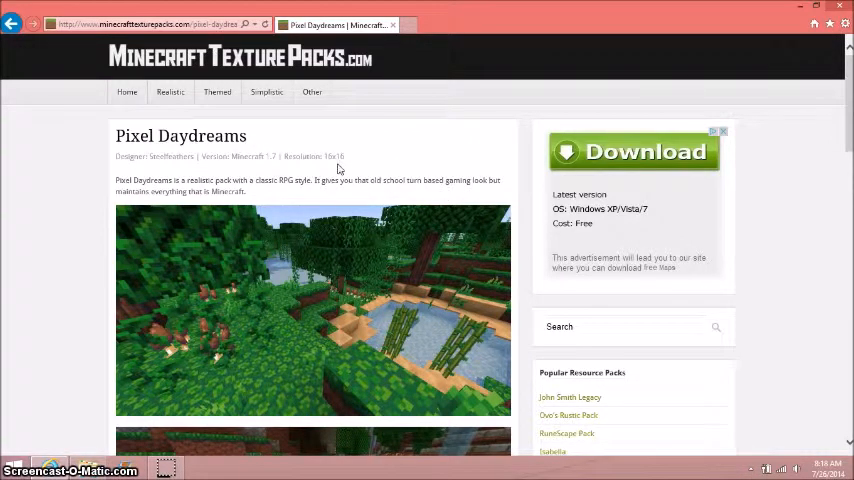
pyautogui.scroll(-3)
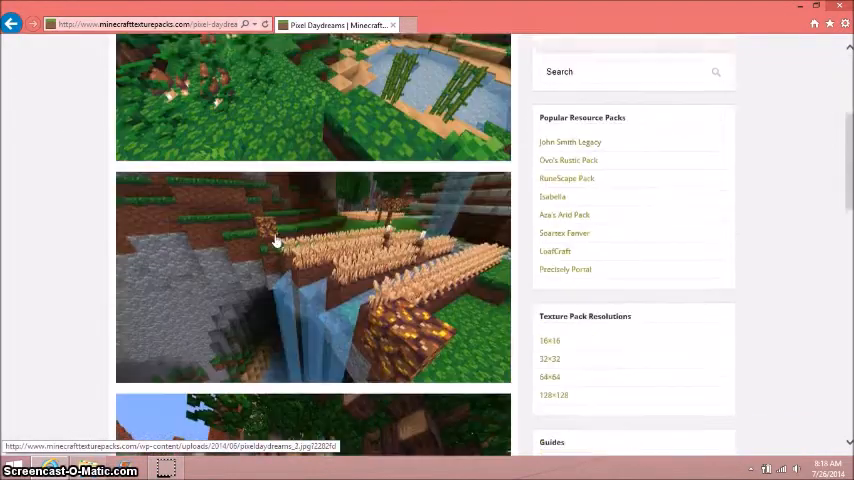
pyautogui.scroll(-3)
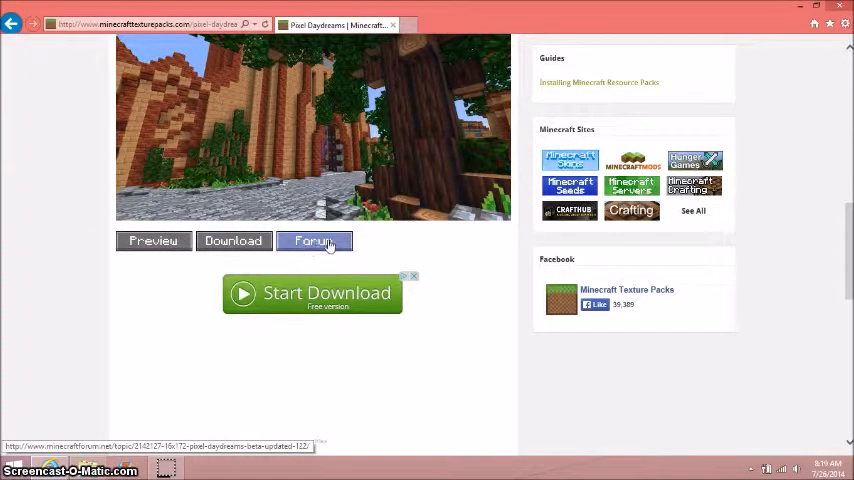
pyautogui.moveTo(156, 256)
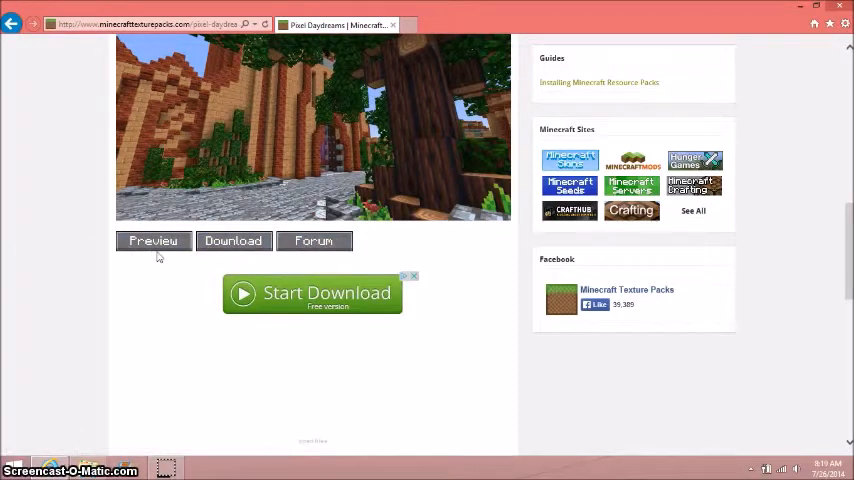
pyautogui.moveTo(152, 240)
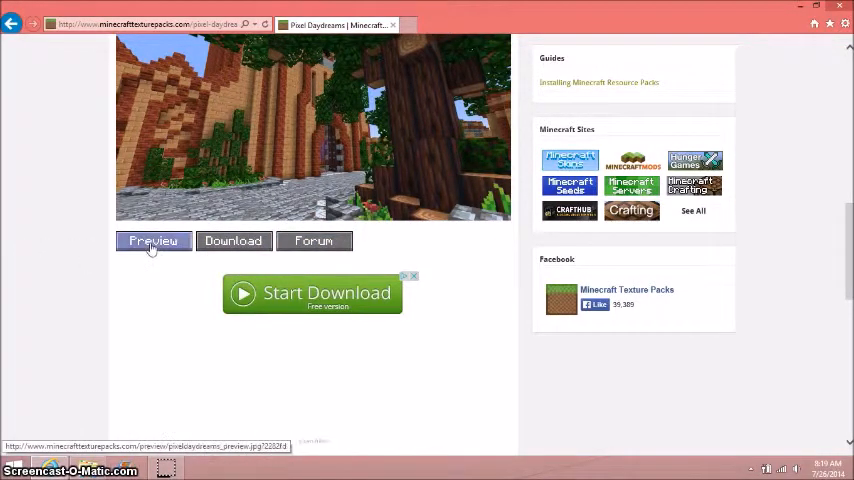
pyautogui.click(152, 240)
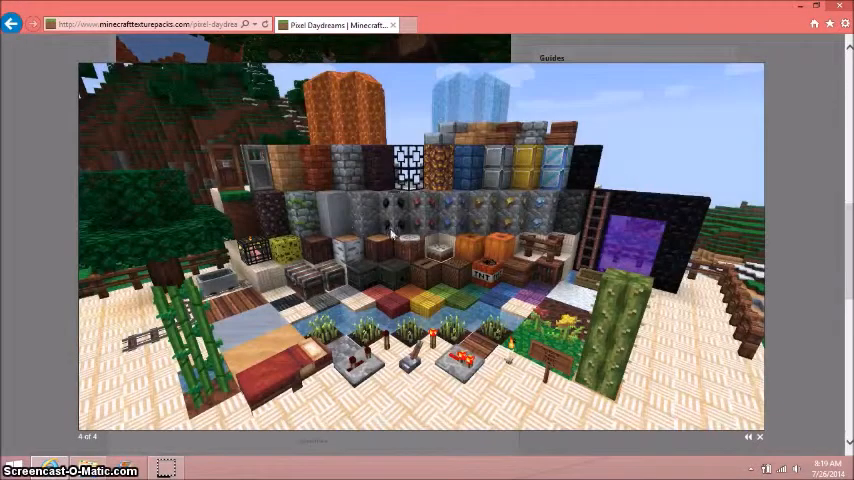
pyautogui.moveTo(320, 108)
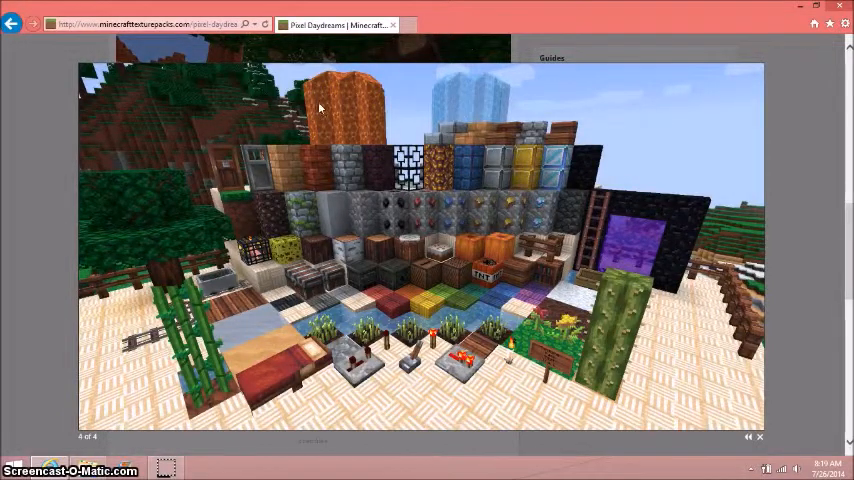
pyautogui.moveTo(650, 206)
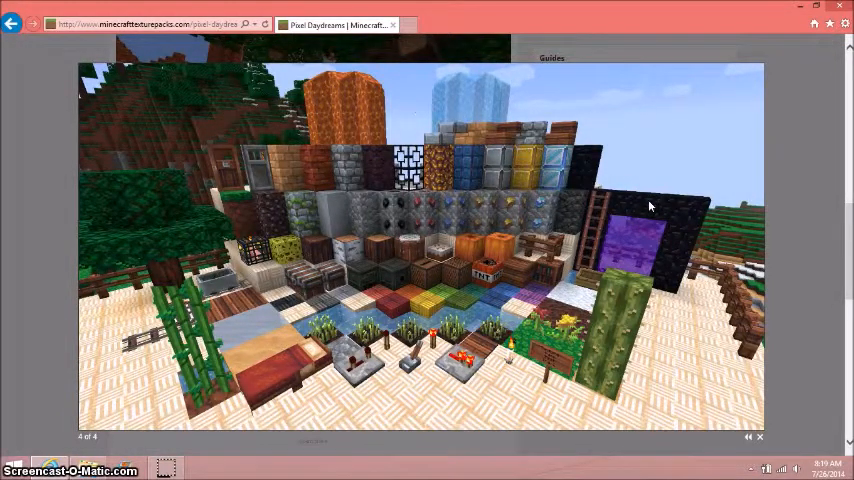
pyautogui.moveTo(388, 304)
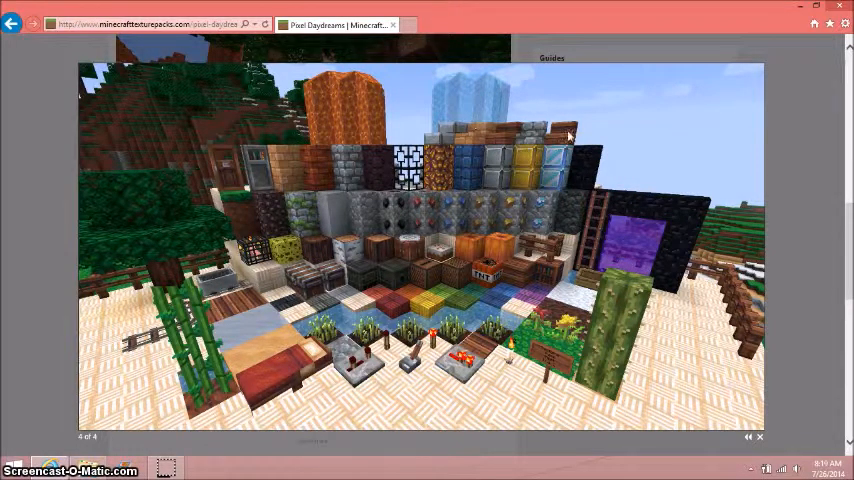
pyautogui.moveTo(278, 186)
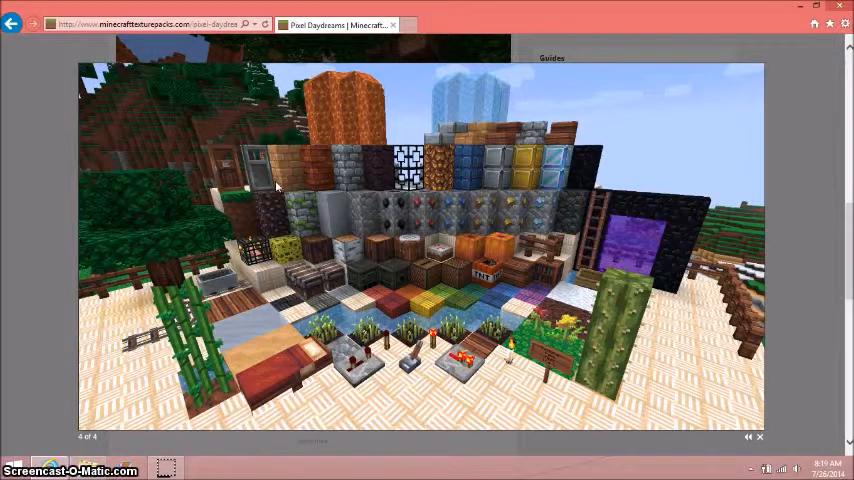
pyautogui.moveTo(624, 284)
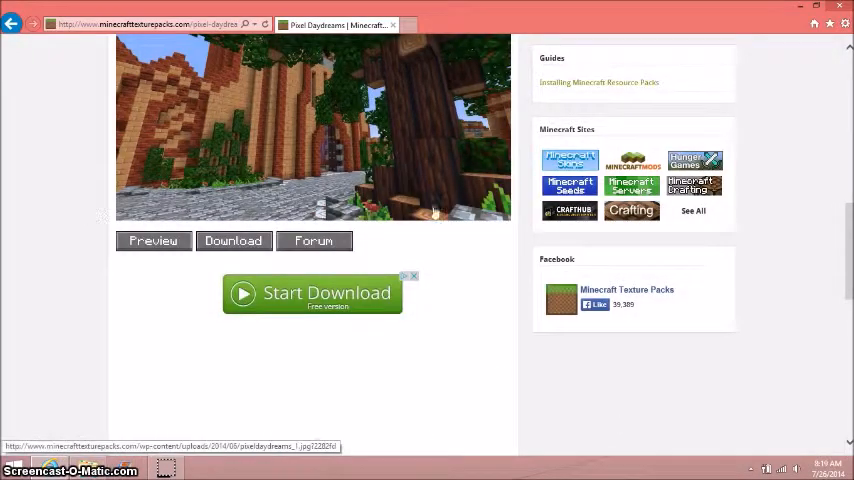
pyautogui.moveTo(300, 204)
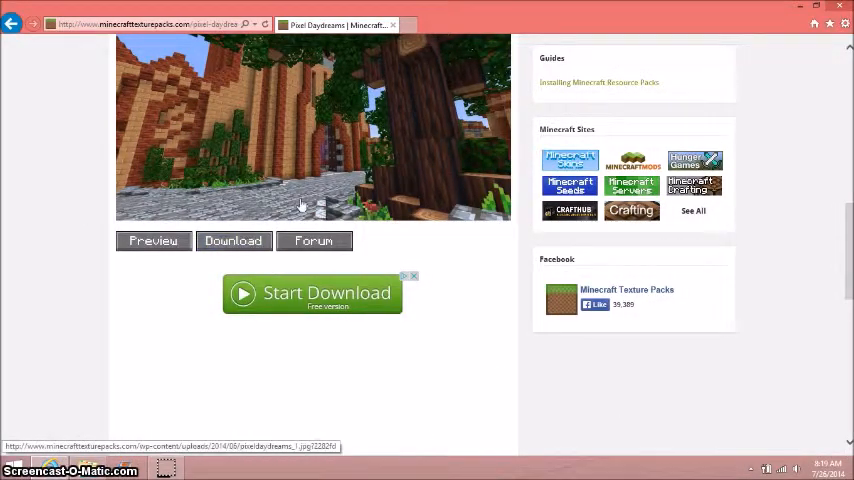
pyautogui.moveTo(234, 240)
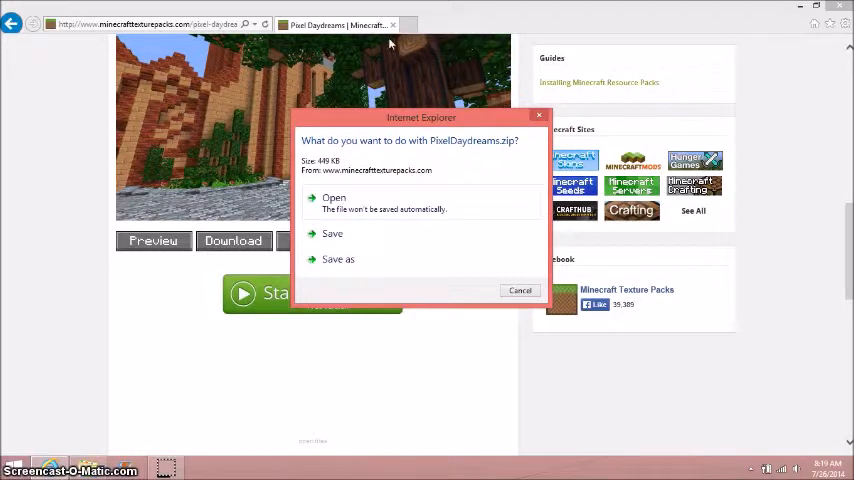
pyautogui.moveTo(588, 76)
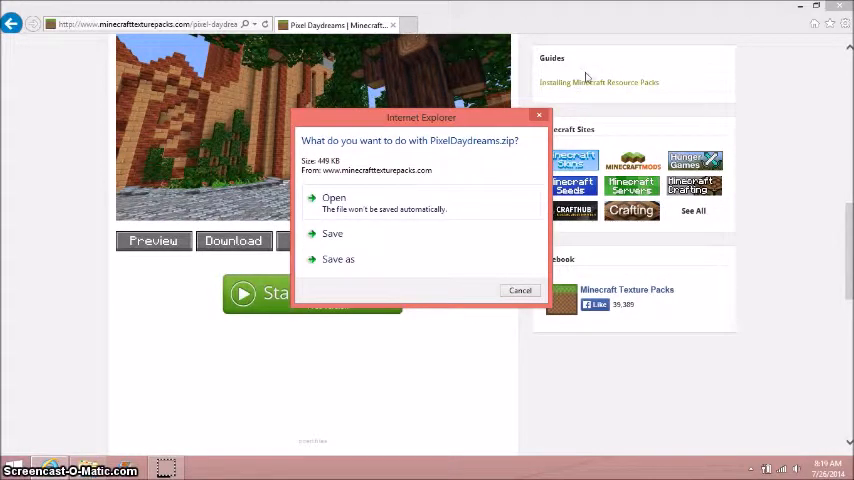
pyautogui.moveTo(598, 104)
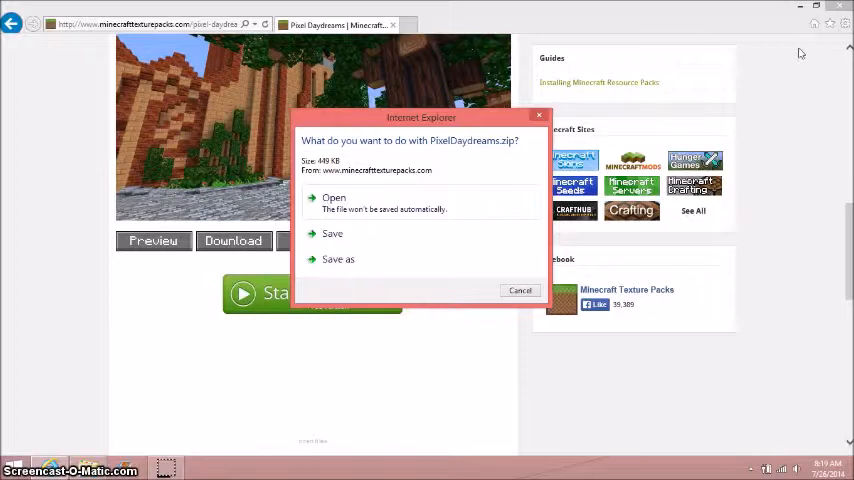
pyautogui.moveTo(784, 72)
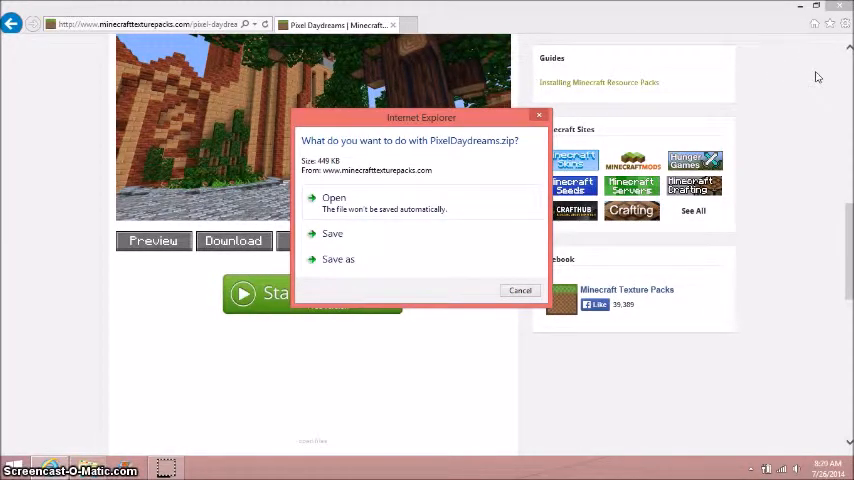
pyautogui.moveTo(794, 60)
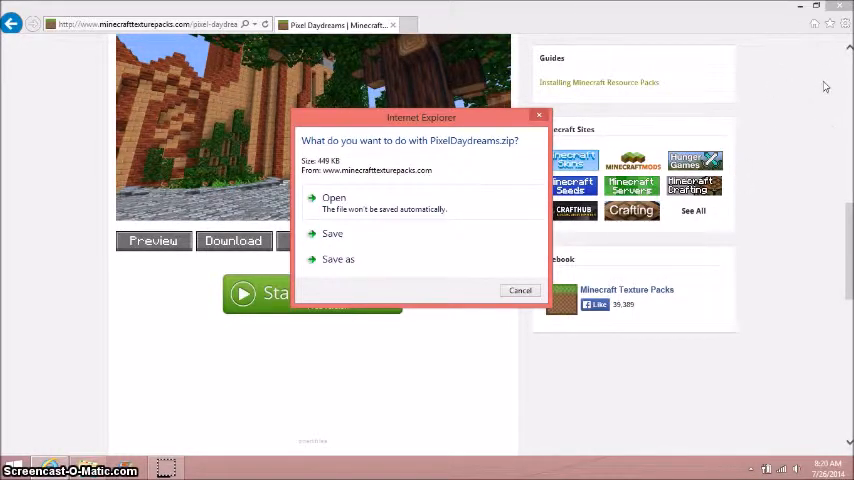
pyautogui.moveTo(810, 60)
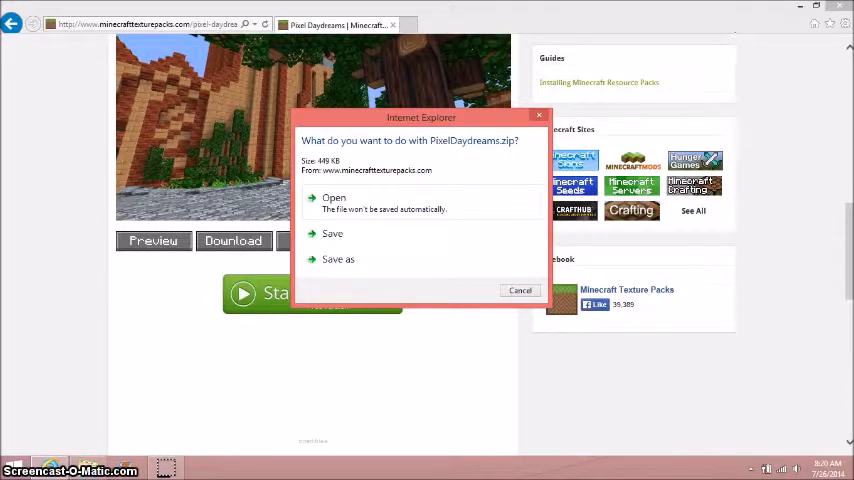
pyautogui.moveTo(332, 236)
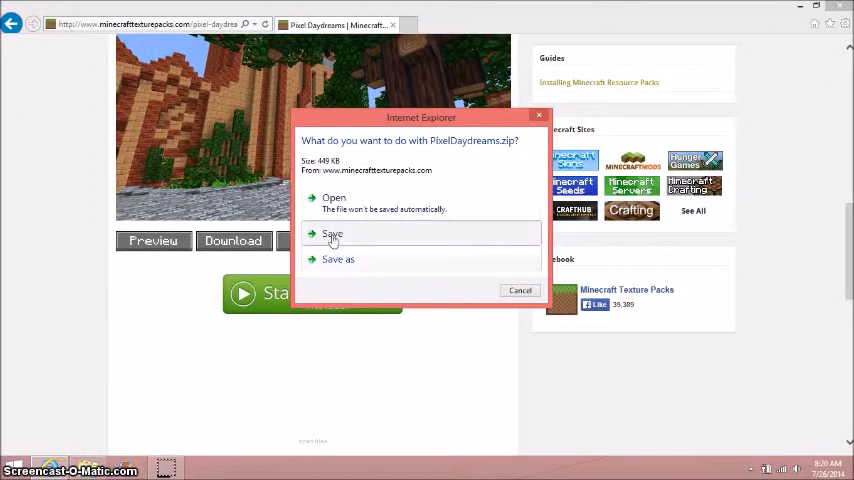
# - Save PixelDaydreams.zip, bring the resourcepacks window forward, and drag the zip from Downloads onto the desktop
pyautogui.click(332, 232)
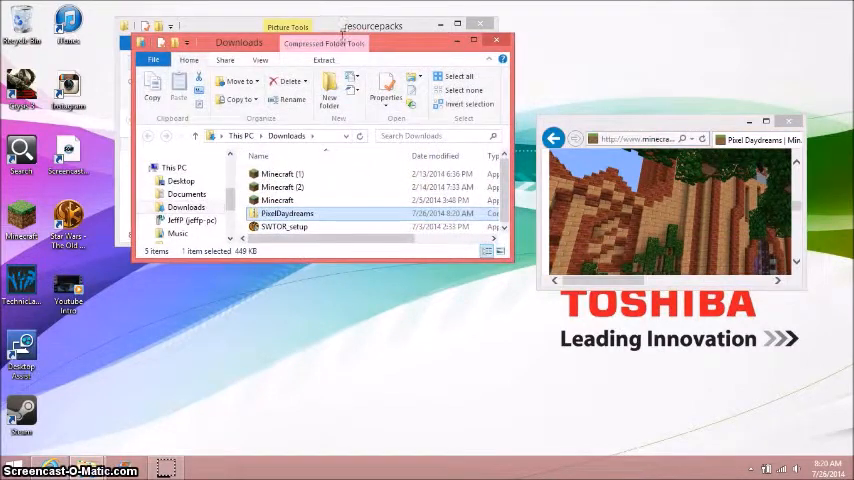
pyautogui.click(788, 120)
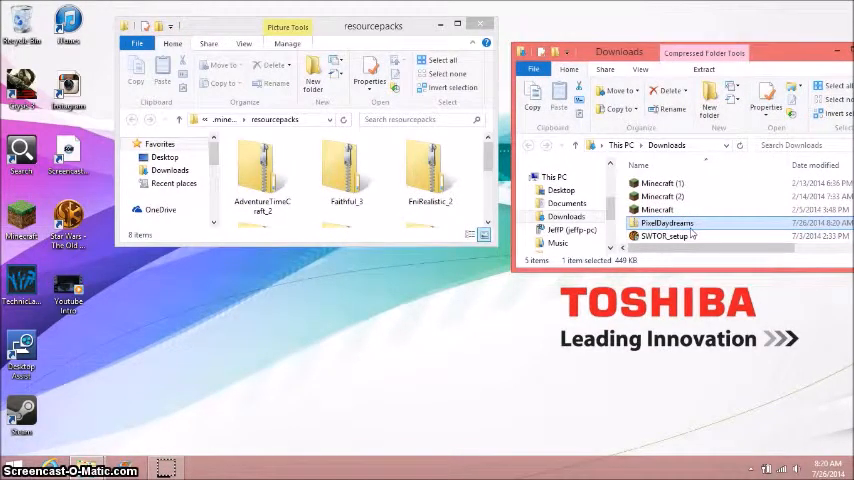
pyautogui.moveTo(262, 176); pyautogui.dragTo(256, 300)
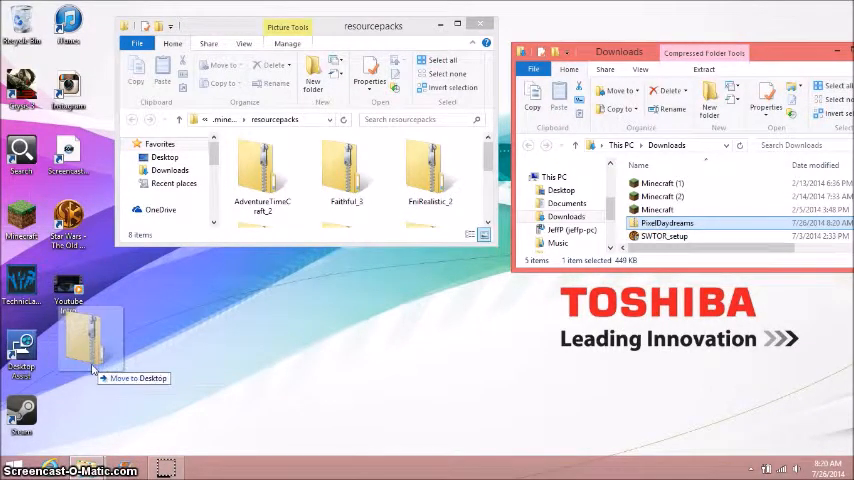
pyautogui.moveTo(664, 224); pyautogui.dragTo(90, 344)
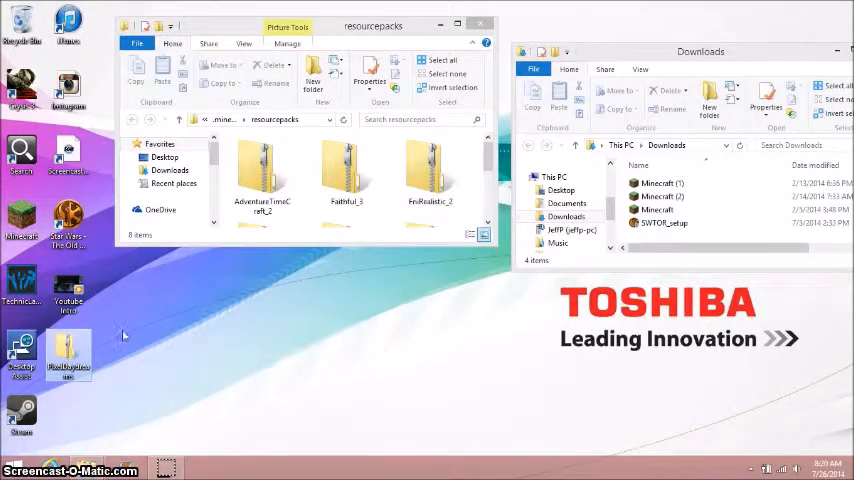
pyautogui.moveTo(690, 96)
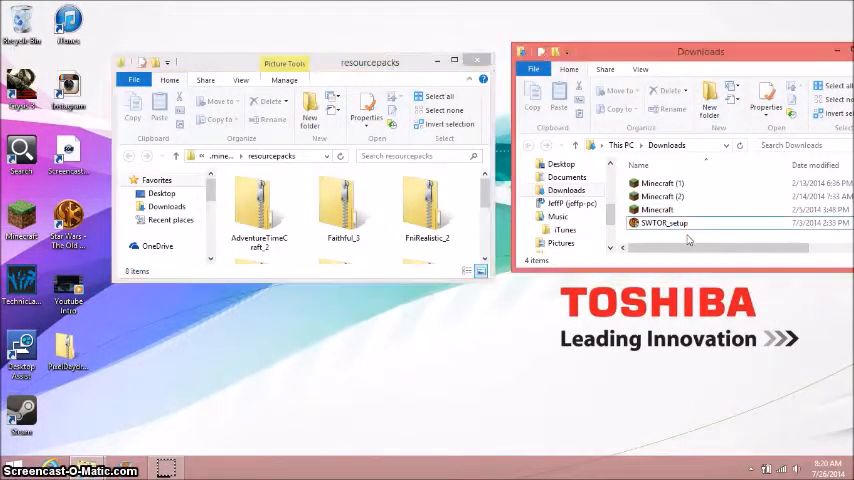
# - Move PixelDaydreams.zip from the desktop into the resourcepacks folder with the other packs
pyautogui.click(664, 224)
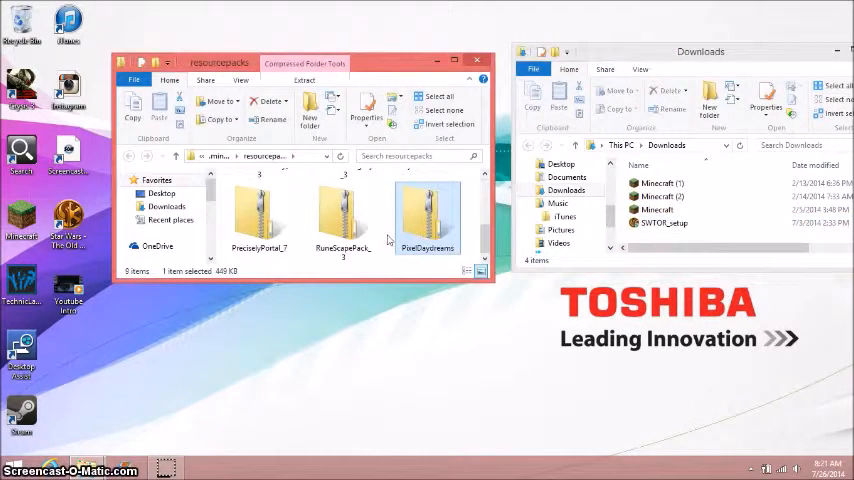
pyautogui.moveTo(482, 240)
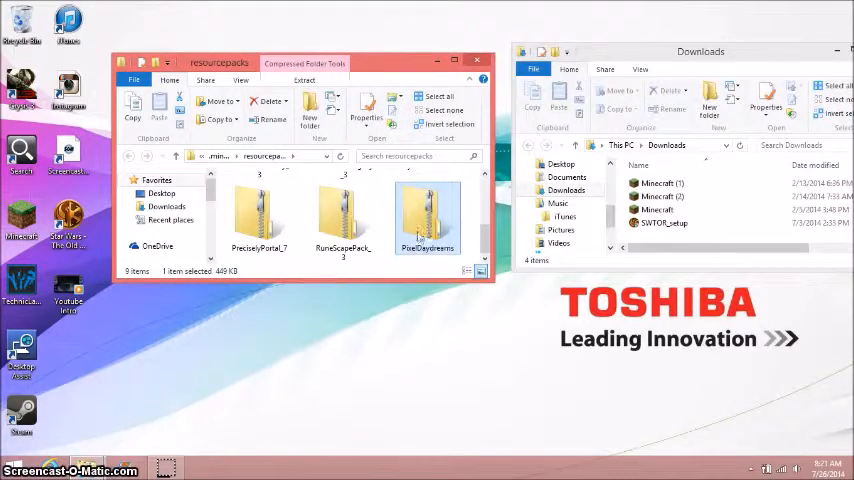
pyautogui.moveTo(424, 216)
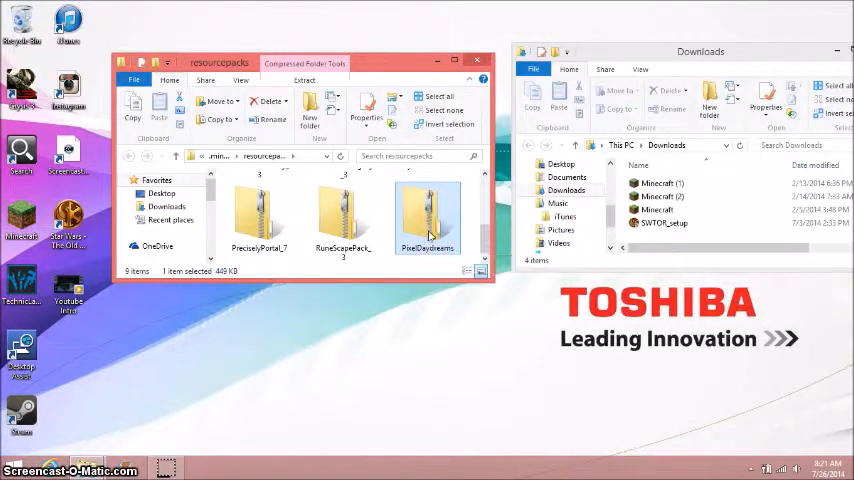
# - Look through the PixelDaydreams contents: assets folder, pack.png and pack.mcmeta
pyautogui.doubleClick(428, 216)
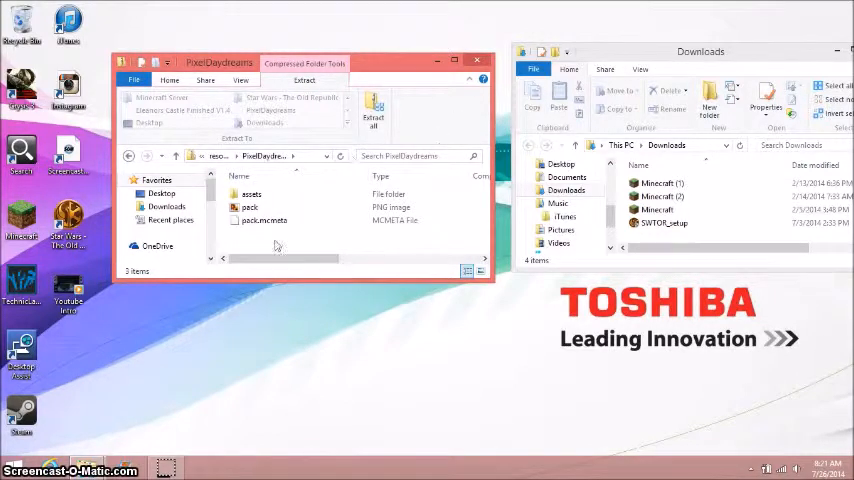
pyautogui.click(250, 194)
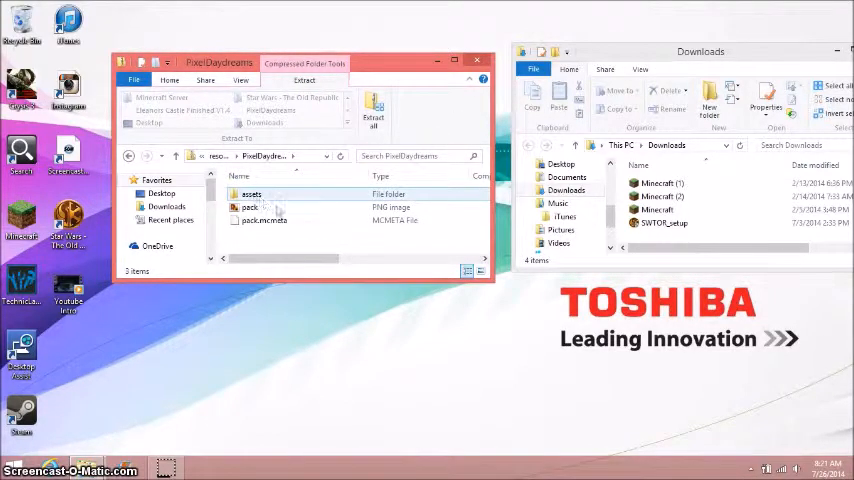
pyautogui.click(264, 220)
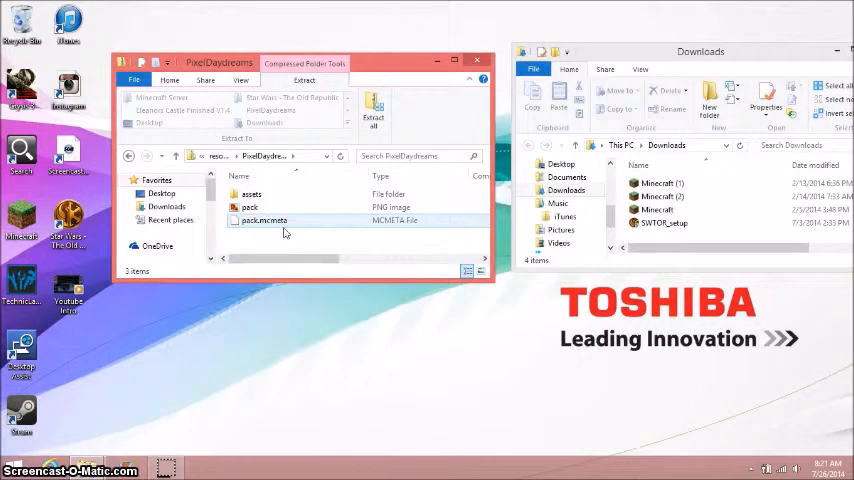
pyautogui.click(264, 220)
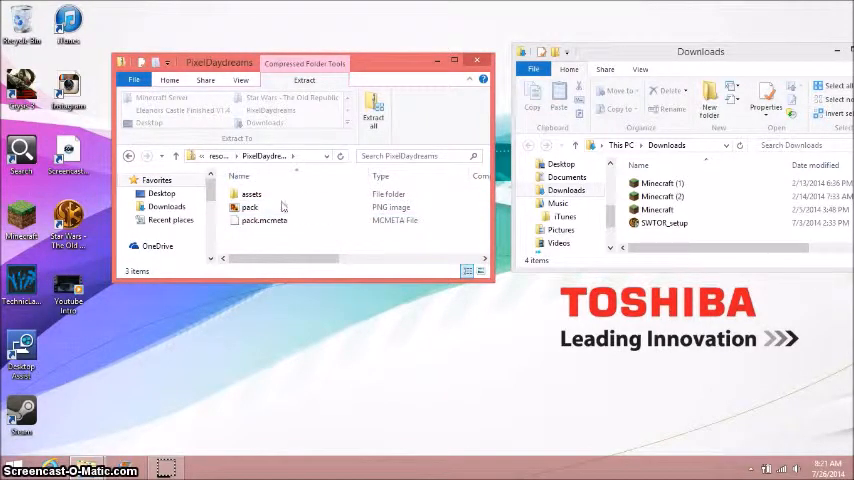
pyautogui.click(264, 220)
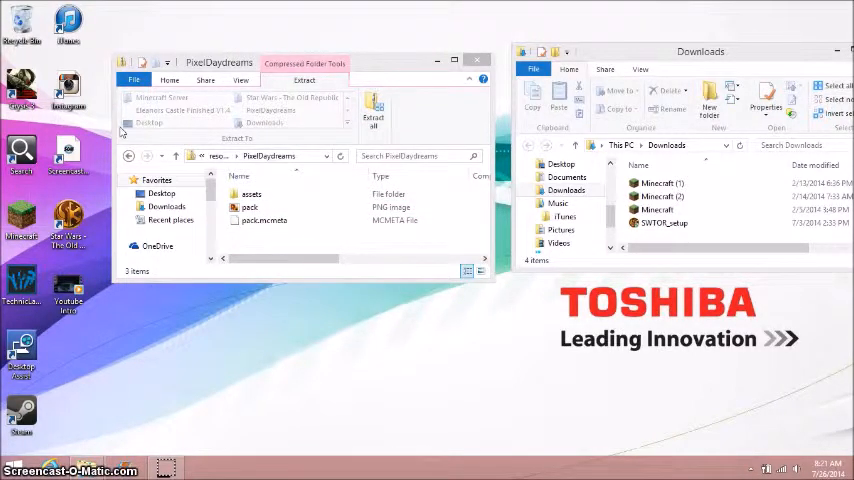
pyautogui.click(250, 194)
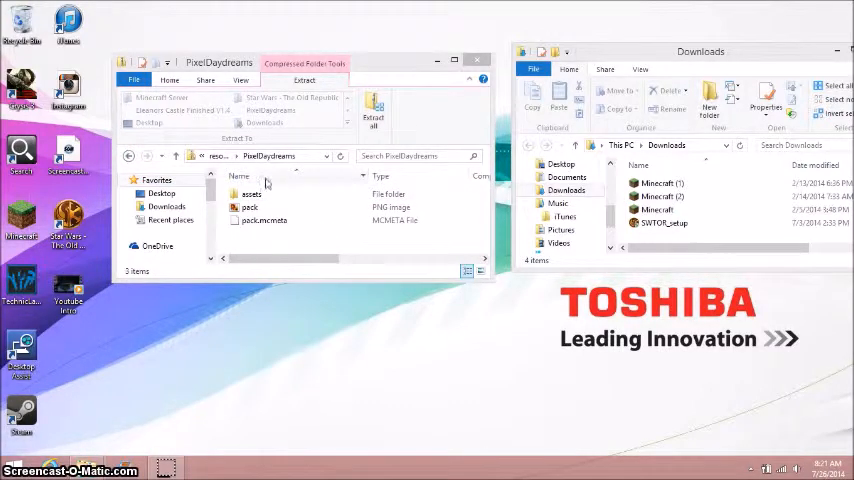
pyautogui.click(264, 220)
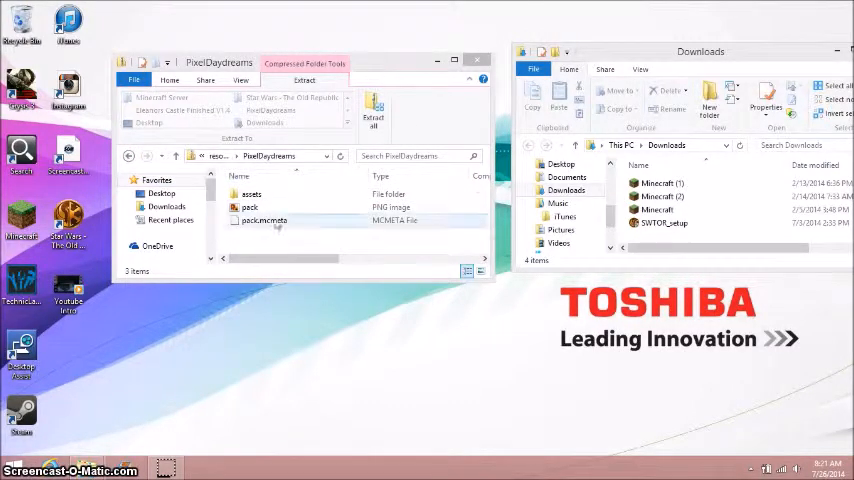
pyautogui.click(248, 208)
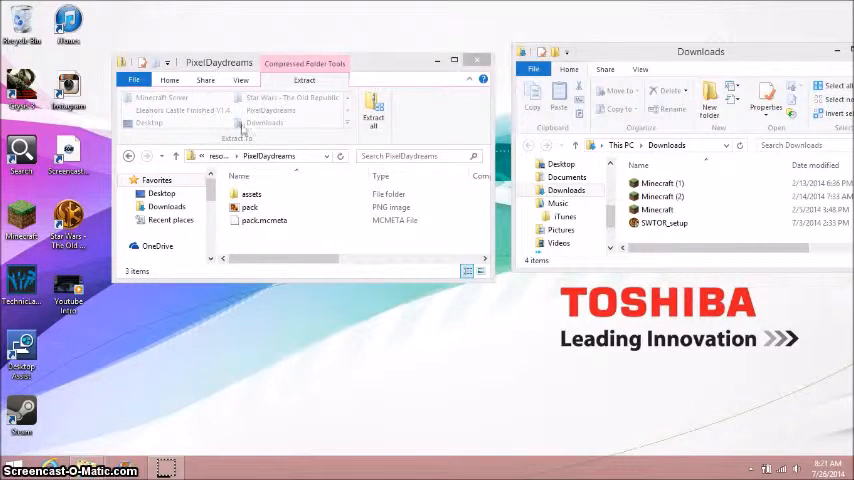
# - Close the PixelDaydreams folder window so only Downloads remains open
pyautogui.click(476, 60)
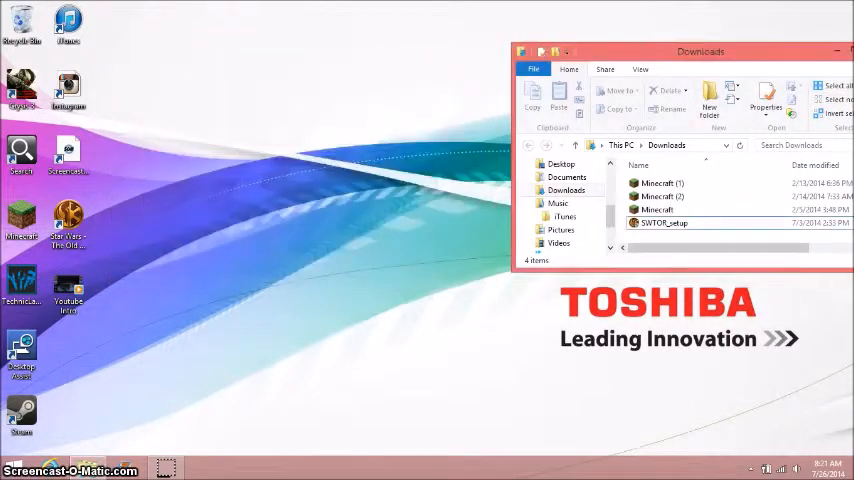
# - Move the Downloads window aside and launch Minecraft again from the Launcher's Play button
pyautogui.moveTo(700, 52); pyautogui.dragTo(466, 64)
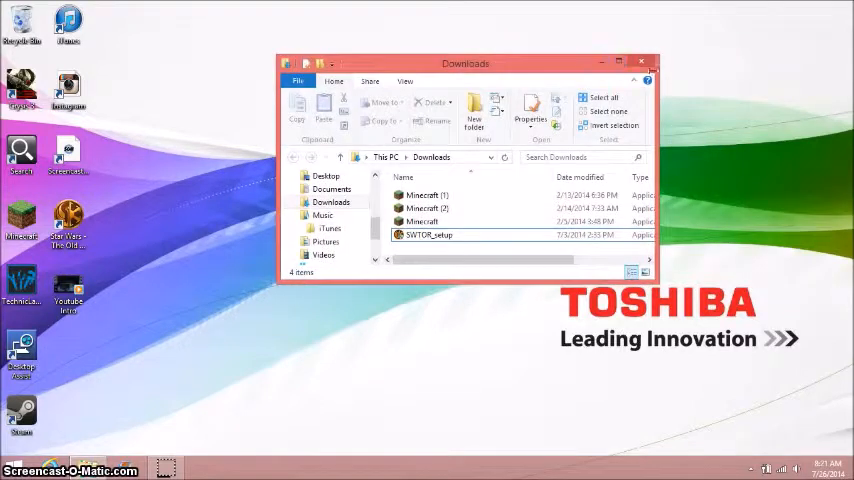
pyautogui.click(640, 62)
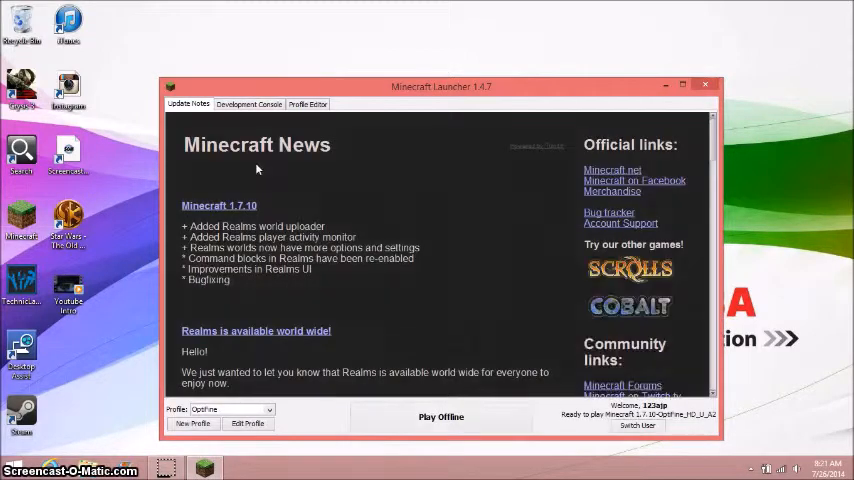
pyautogui.click(440, 416)
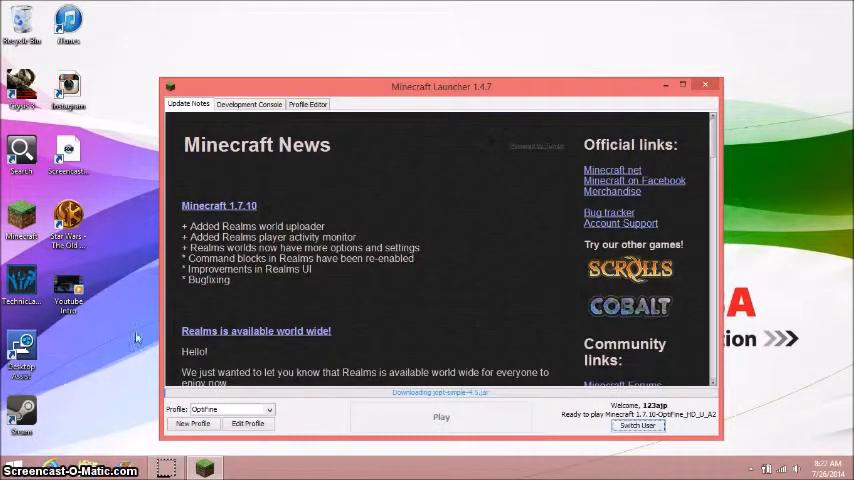
pyautogui.click(704, 84)
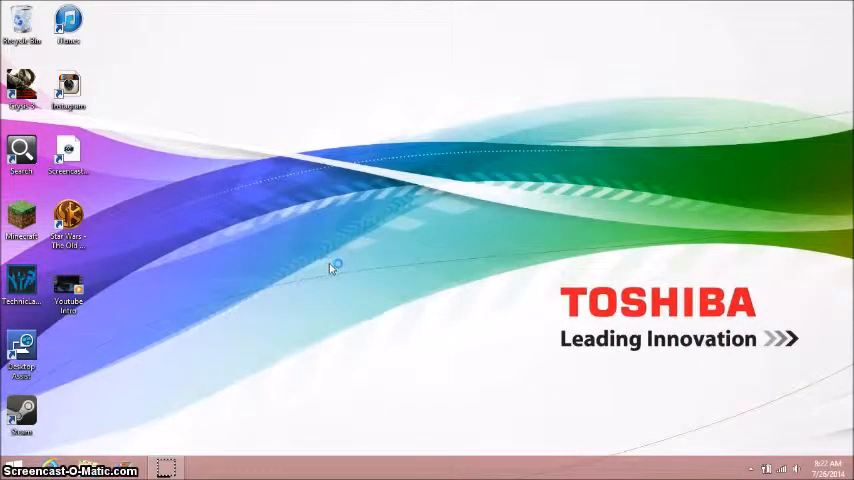
pyautogui.doubleClick(20, 218)
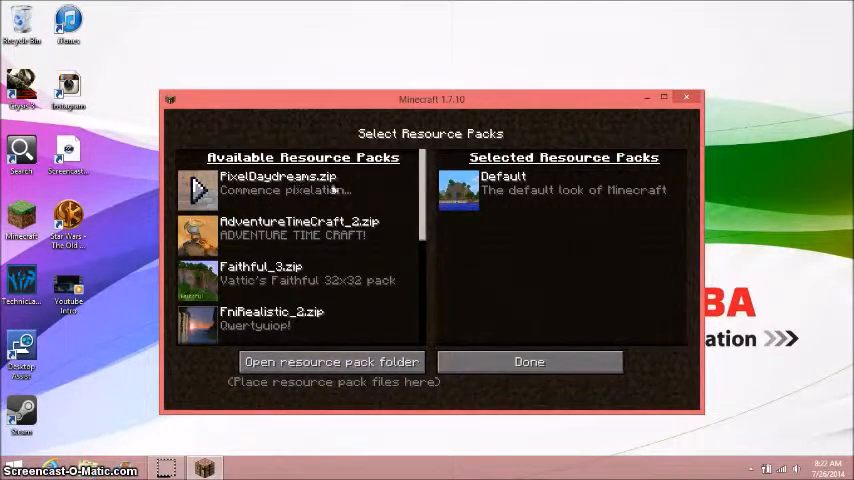
pyautogui.moveTo(360, 170)
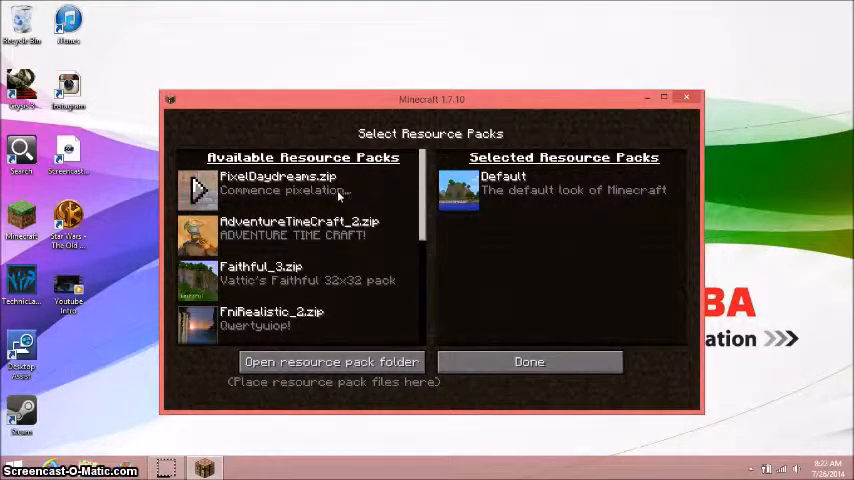
pyautogui.moveTo(196, 190)
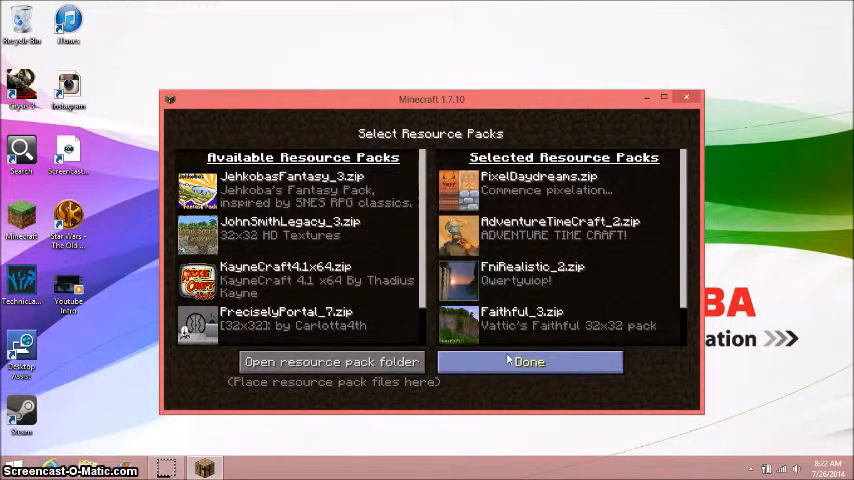
pyautogui.moveTo(476, 378)
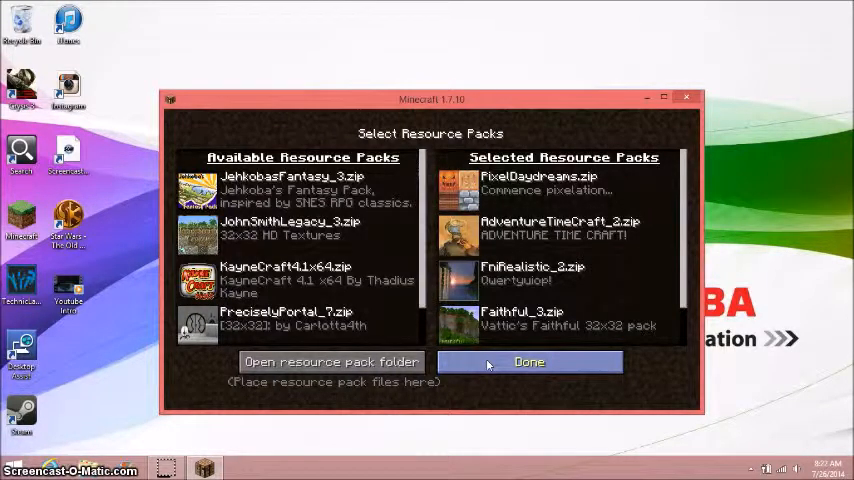
# - Confirm the pack selection with Done, leave Options, and enter Singleplayer's Select World list
pyautogui.click(528, 362)
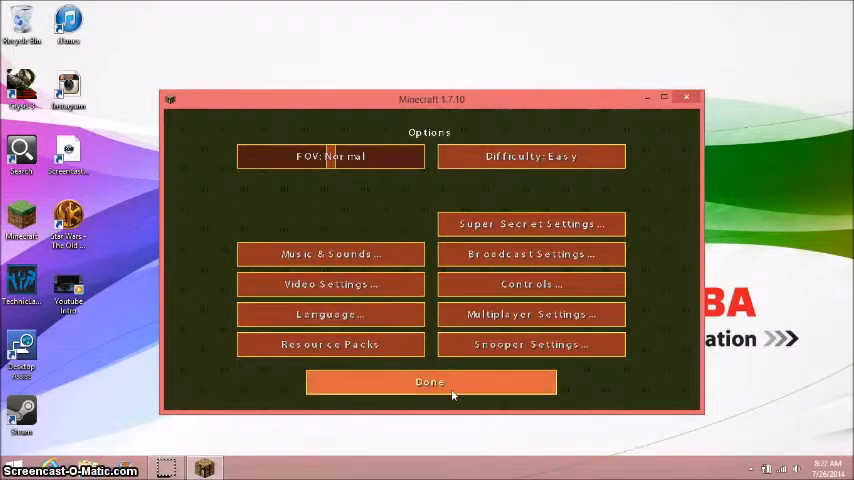
pyautogui.click(430, 380)
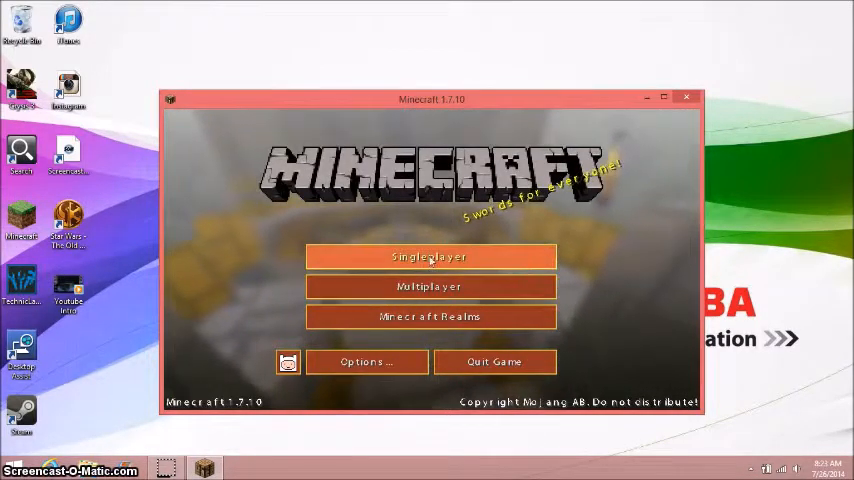
pyautogui.moveTo(430, 288)
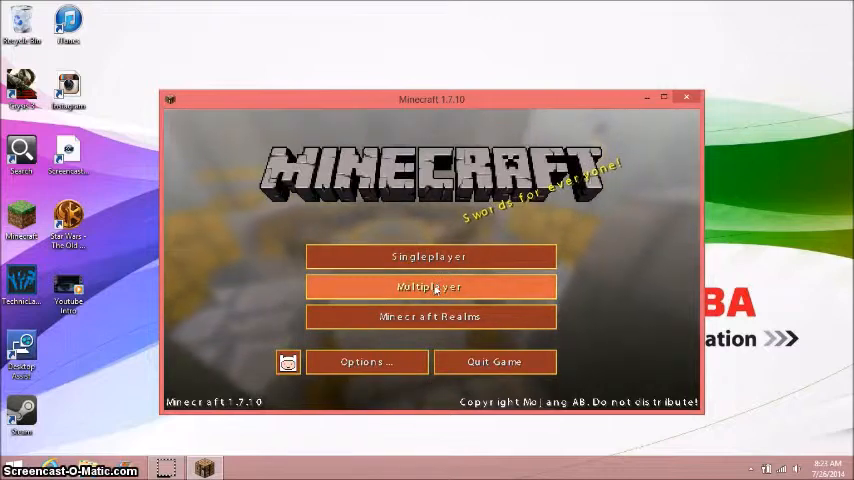
pyautogui.click(430, 256)
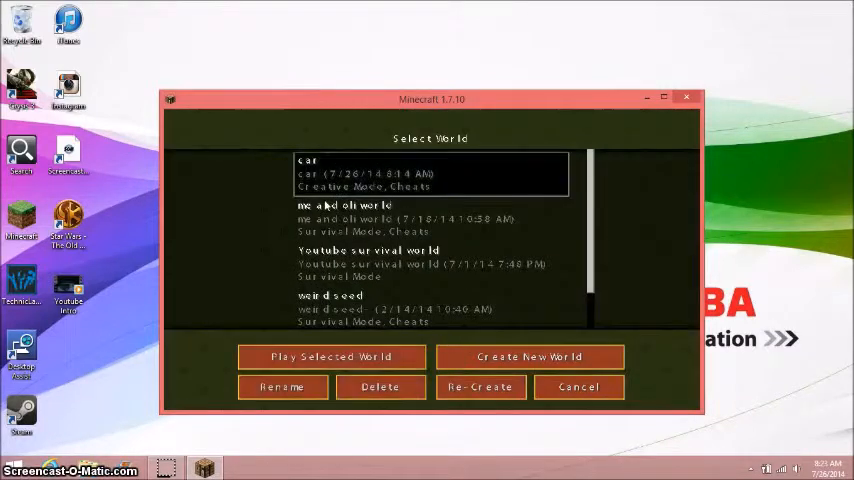
# - Play the selected 'cas' world to view the new textures, then pause with Escape
pyautogui.click(332, 356)
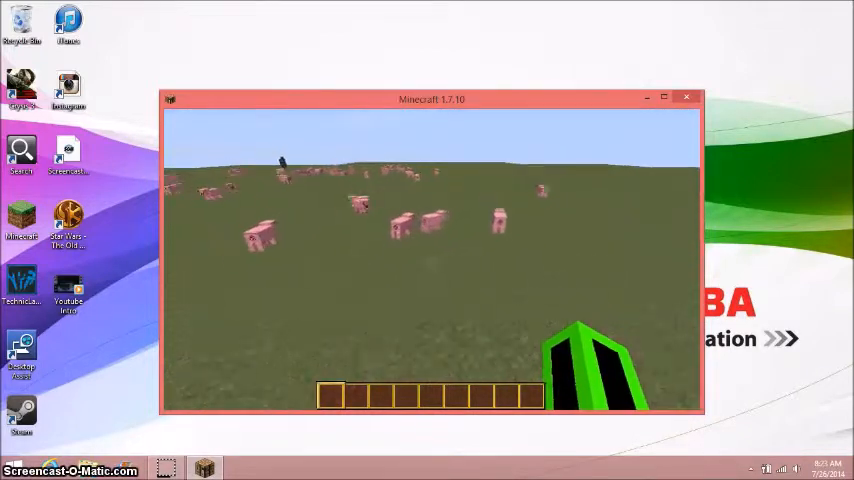
pyautogui.moveTo(432, 260)
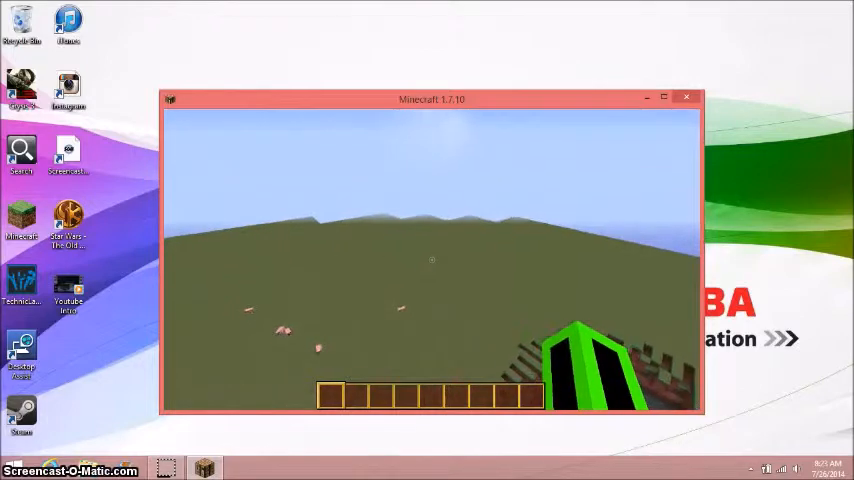
pyautogui.press('Escape')
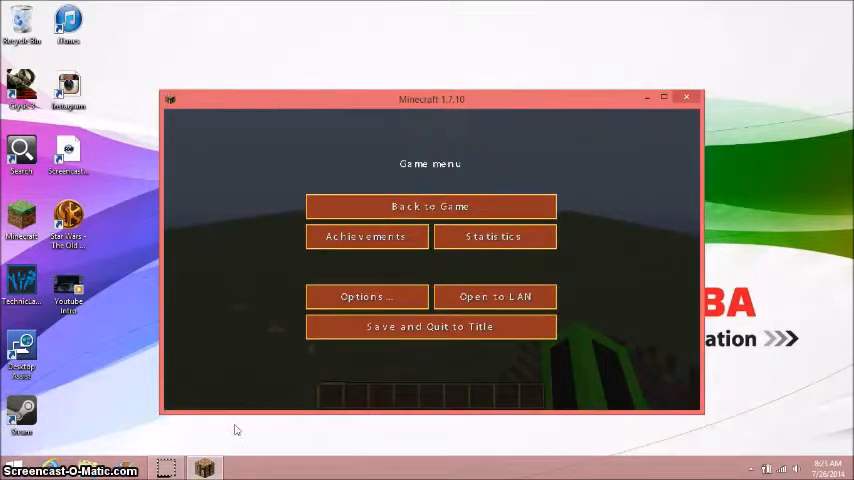
pyautogui.moveTo(172, 470)
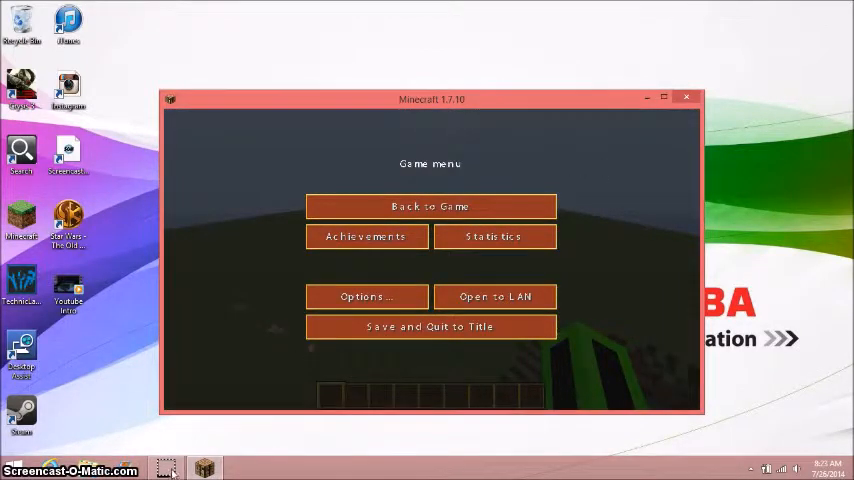
pyautogui.moveTo(166, 468)
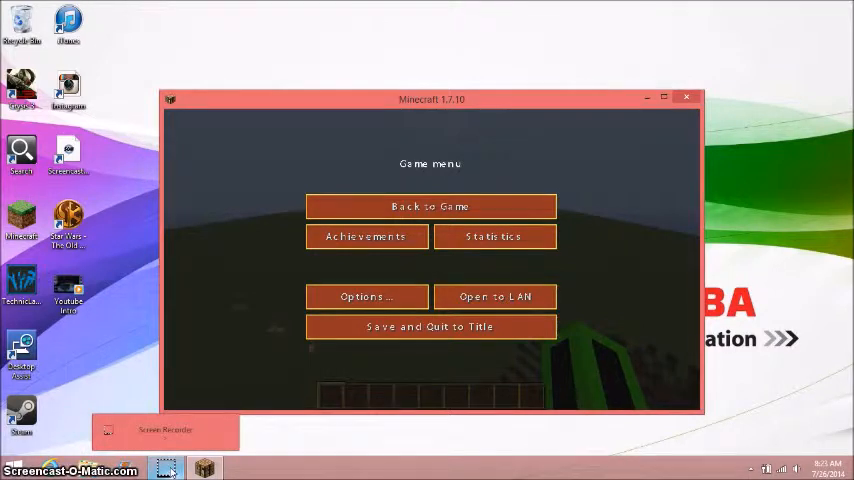